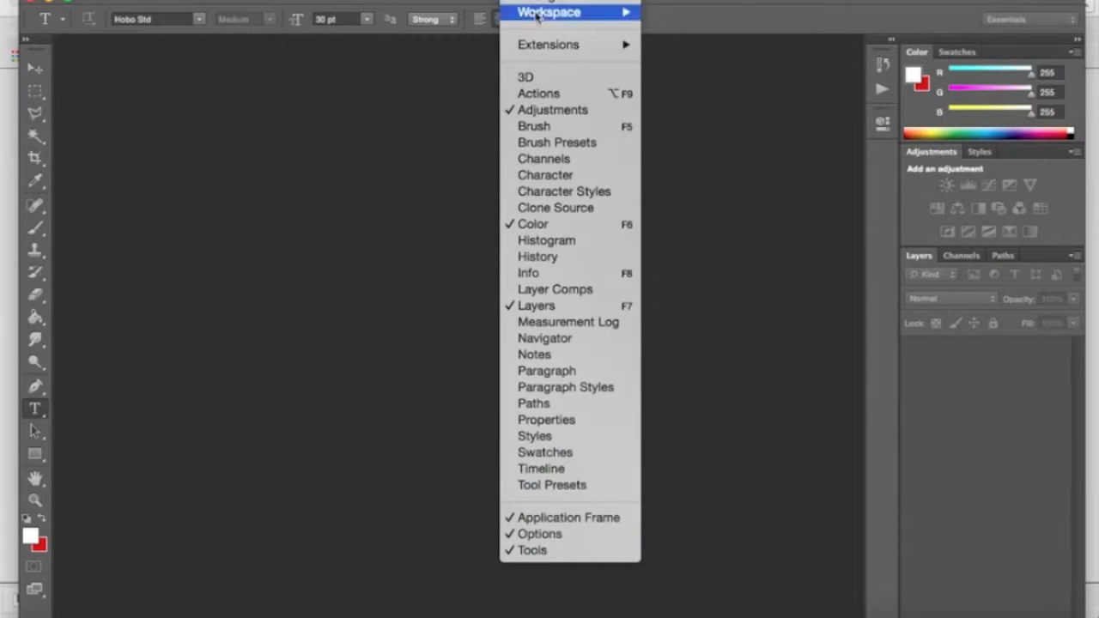
mouse_move(539, 93)
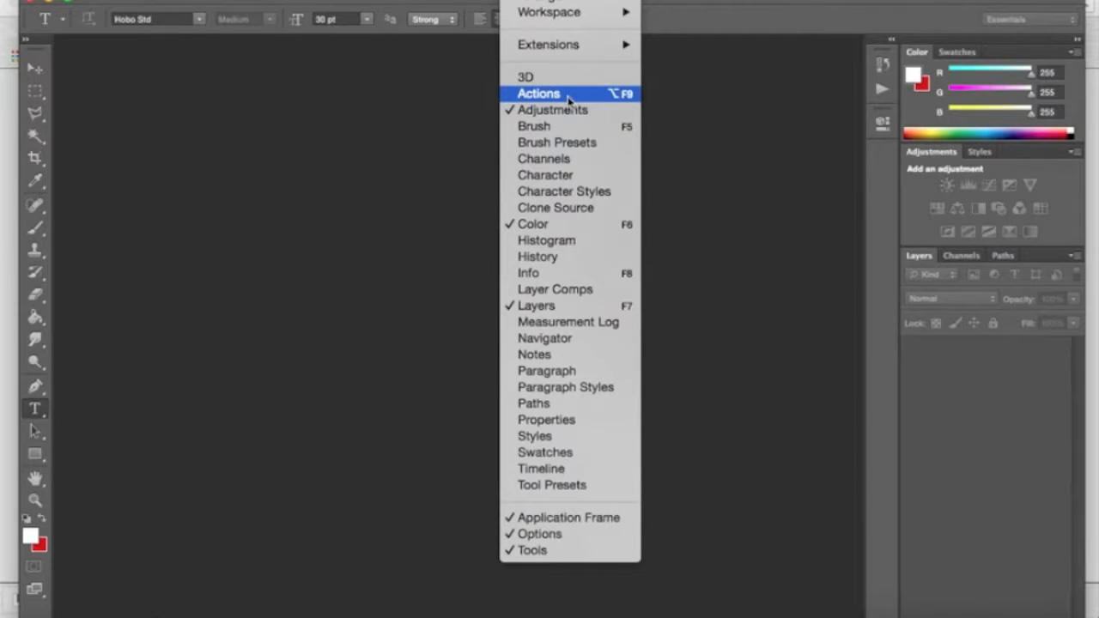
Step: Show the Actions panel listing the Default Actions set
click(539, 93)
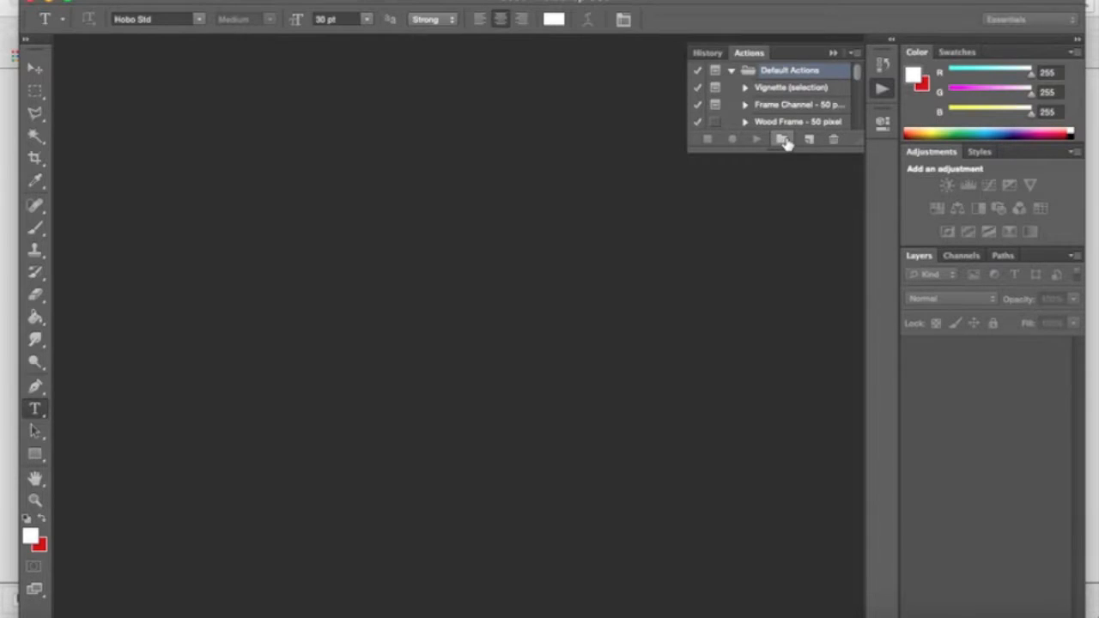
Step: Add a new action set named 'Listing Photo Script' to the Actions panel
click(781, 139)
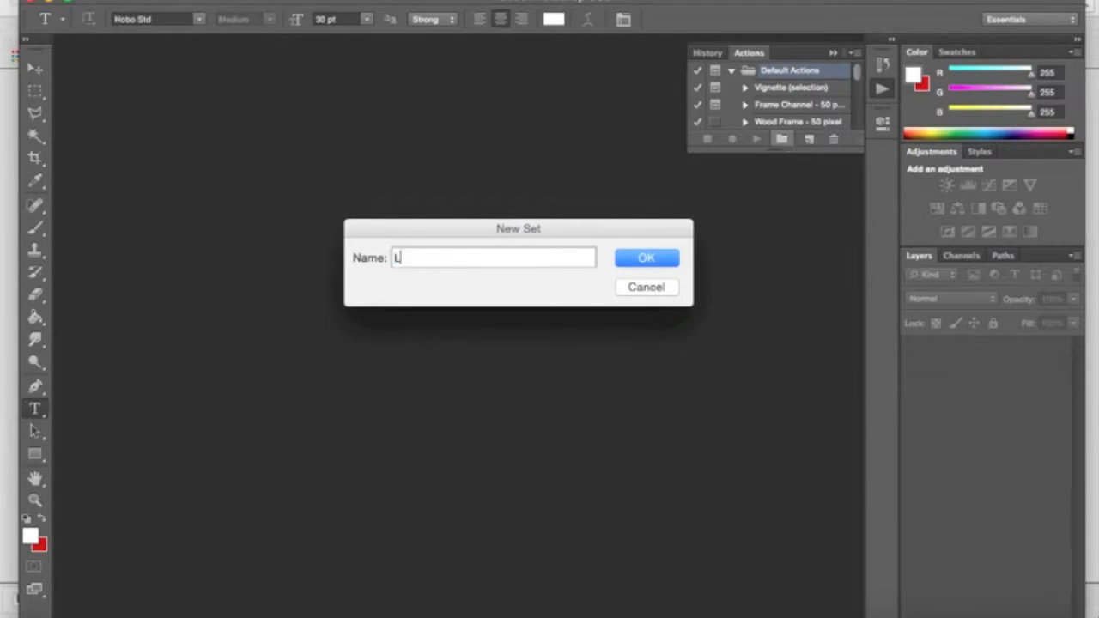
text(Listing Pho)
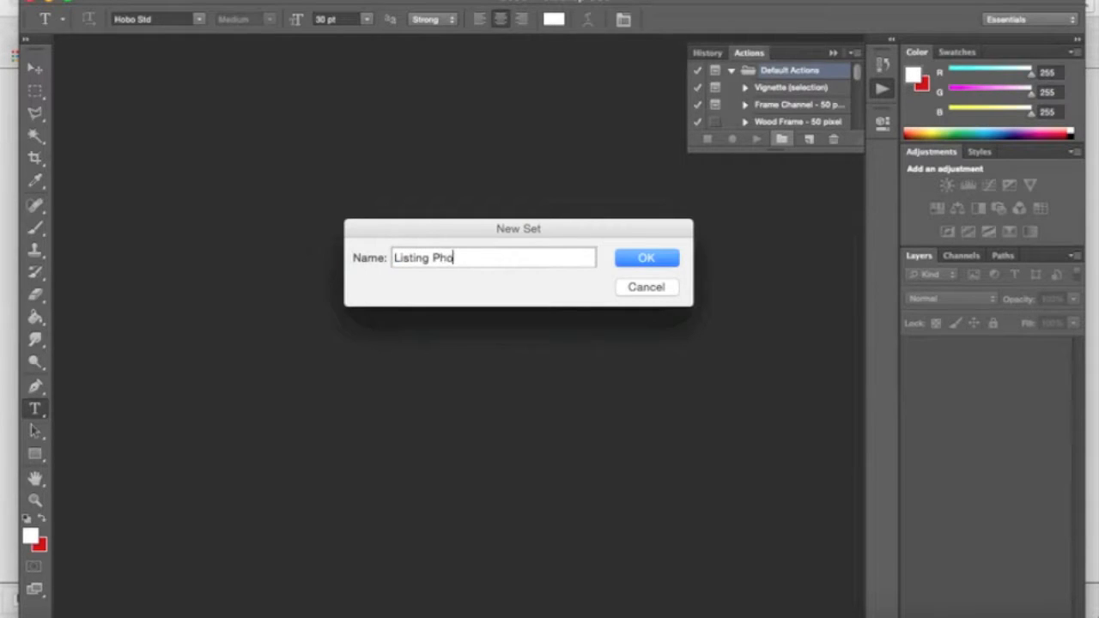
text(ts Script)
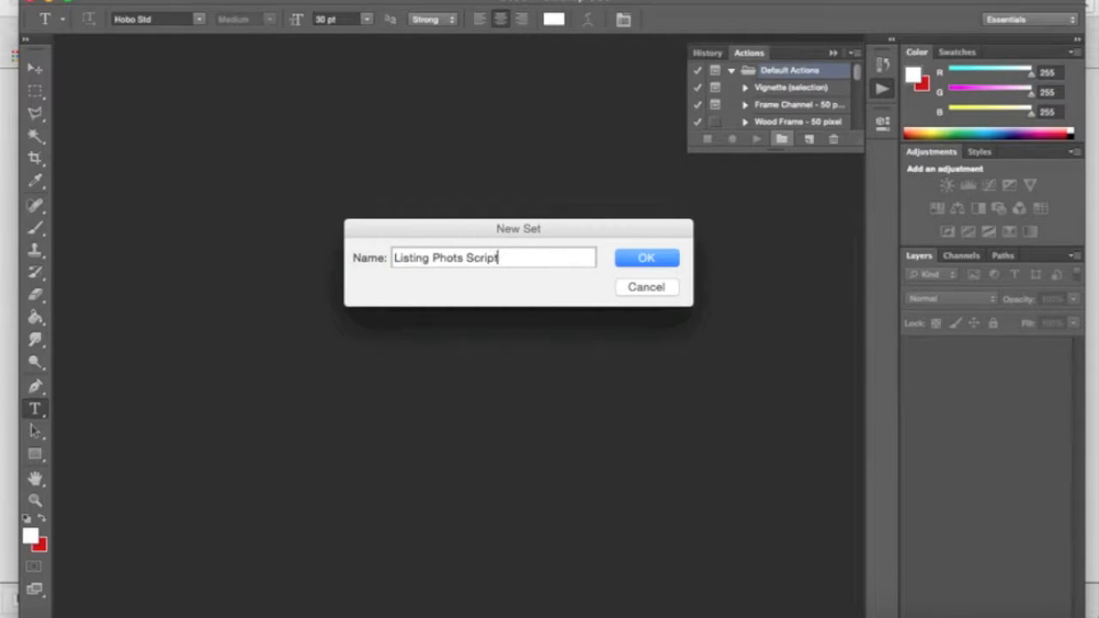
click(645, 257)
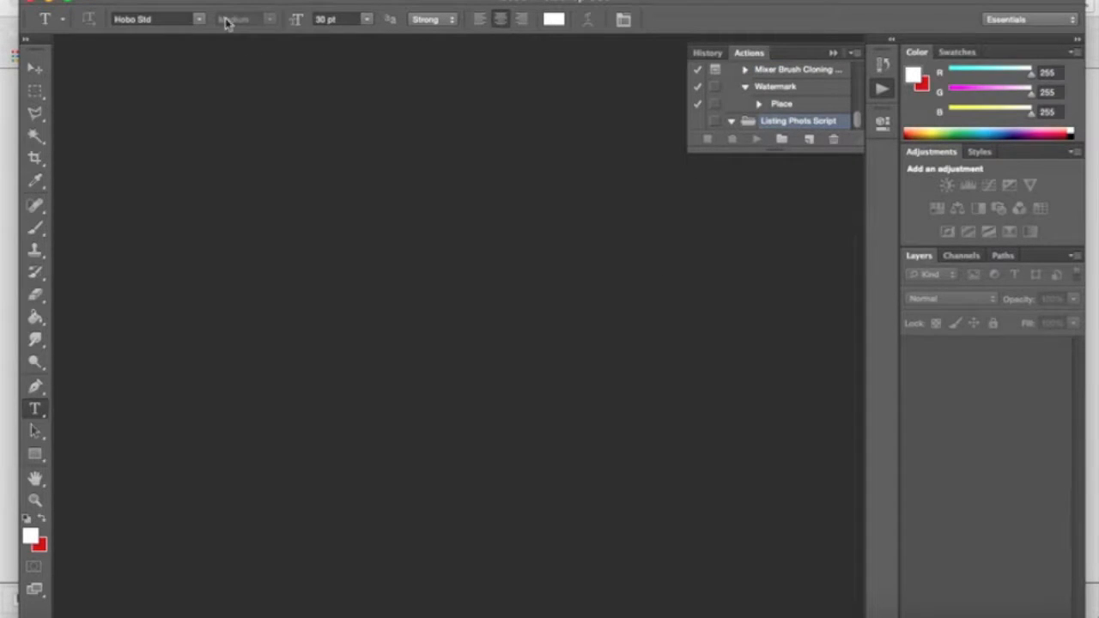
Step: Open the first exterior front JPEG from the Glissando Ct listing's print folder
click(138, 4)
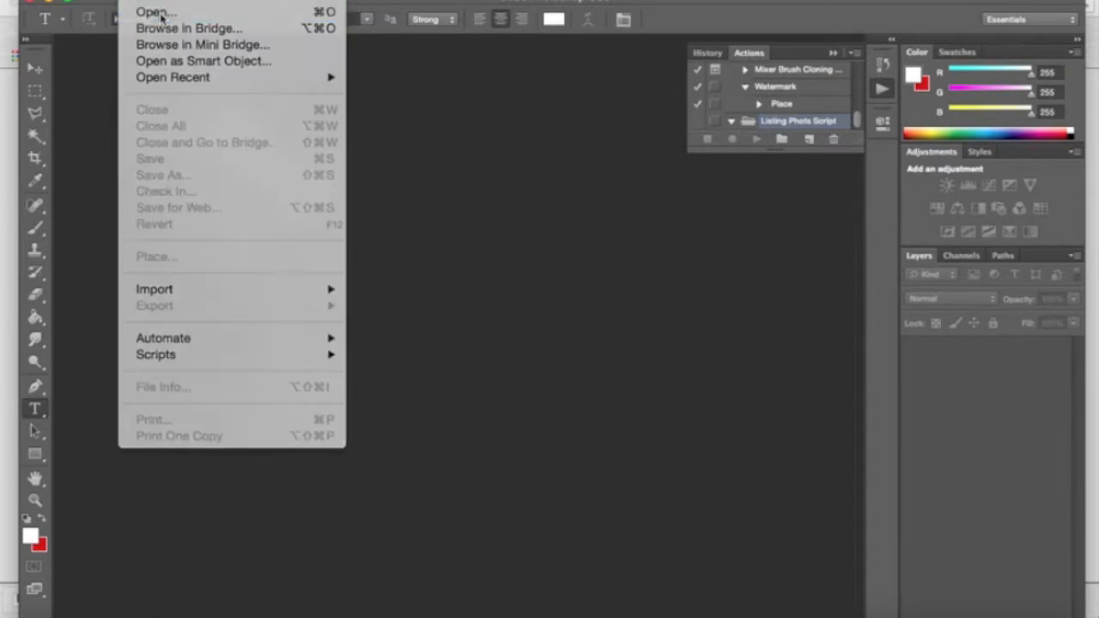
click(151, 10)
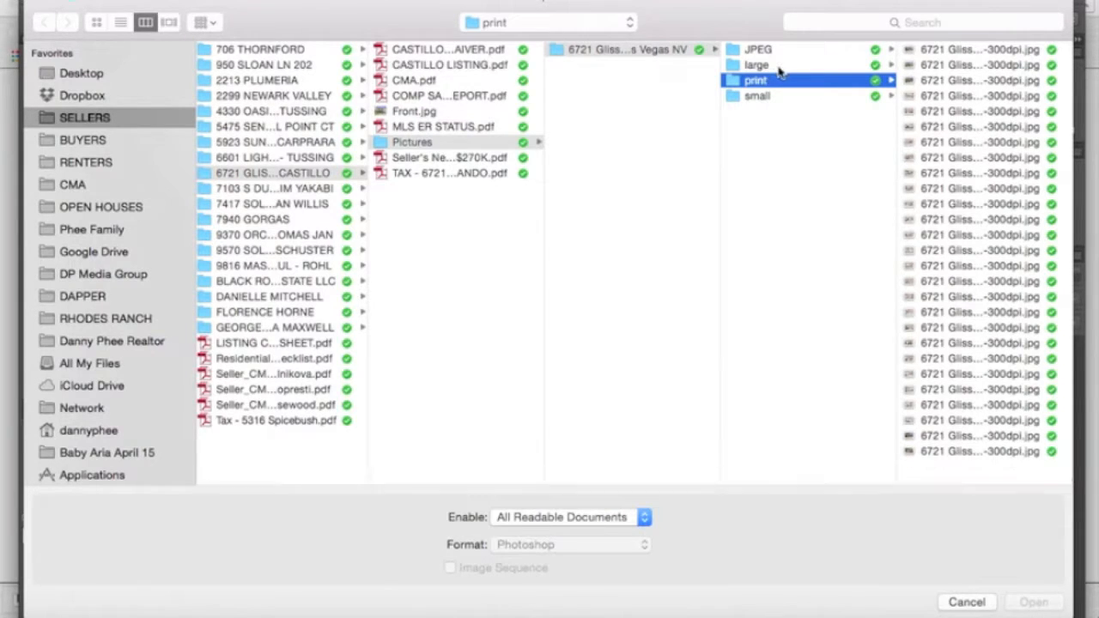
click(982, 49)
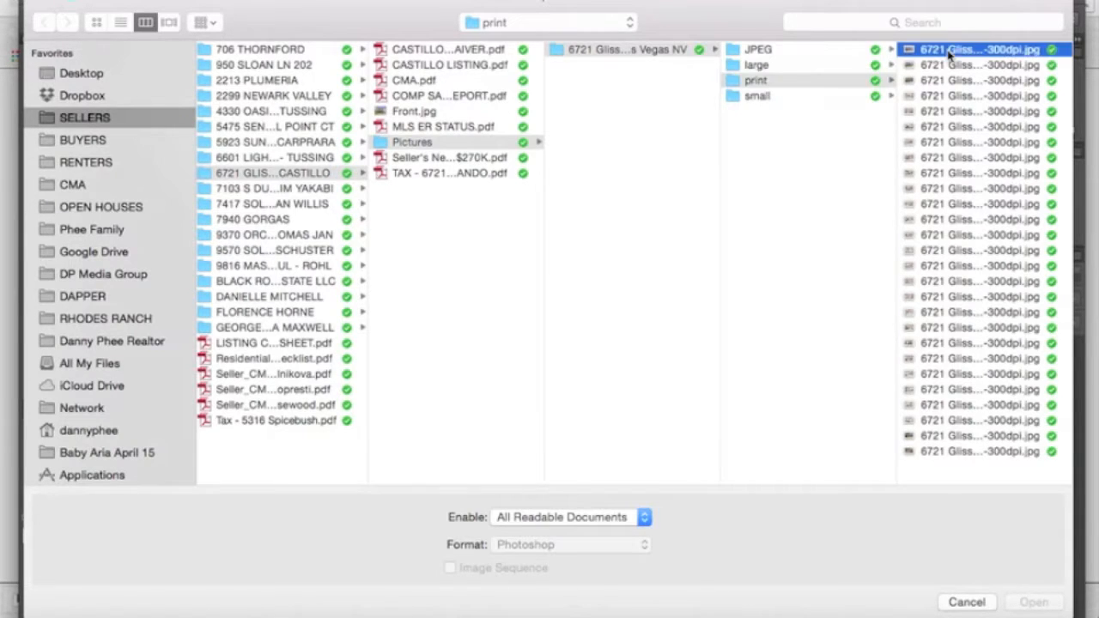
click(982, 48)
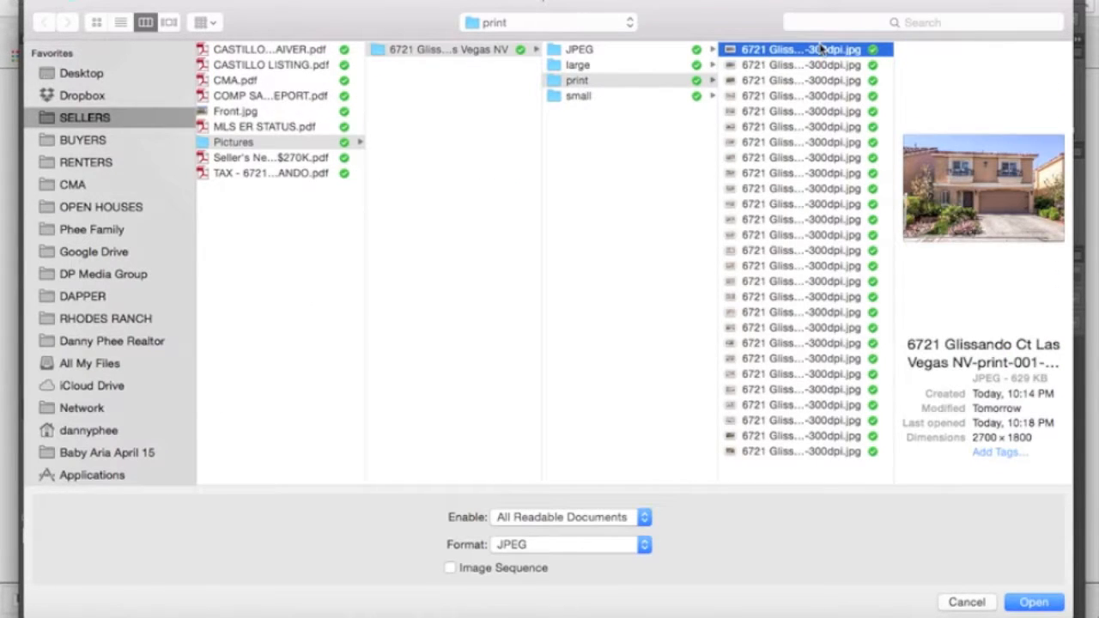
click(1033, 601)
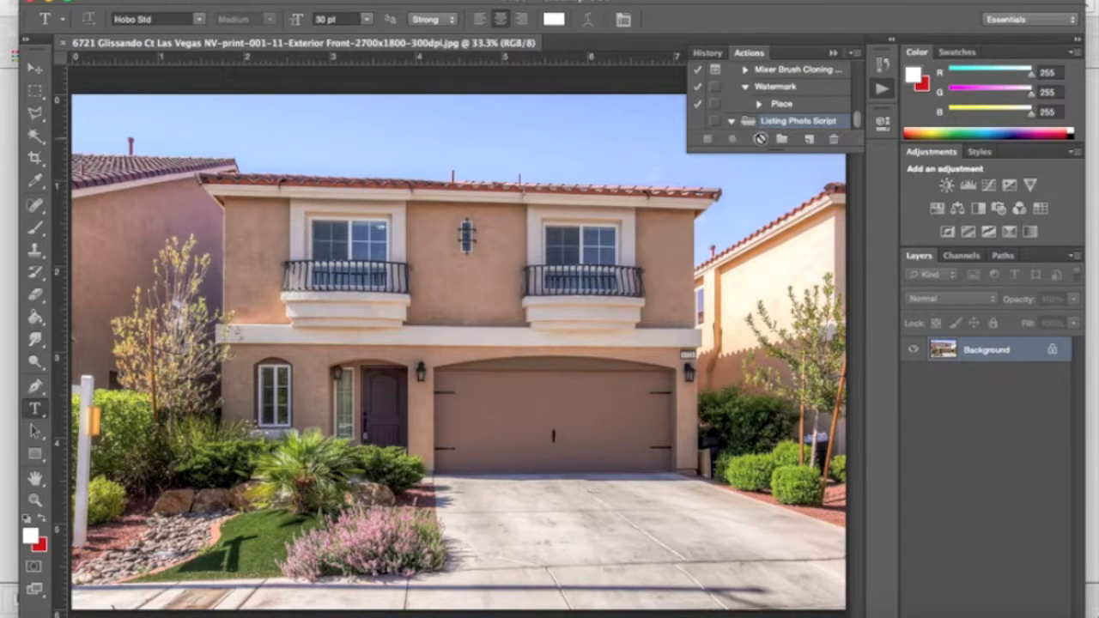
Step: Begin recording a new action named 'Watermark' in the Listing Photo Script set
click(807, 139)
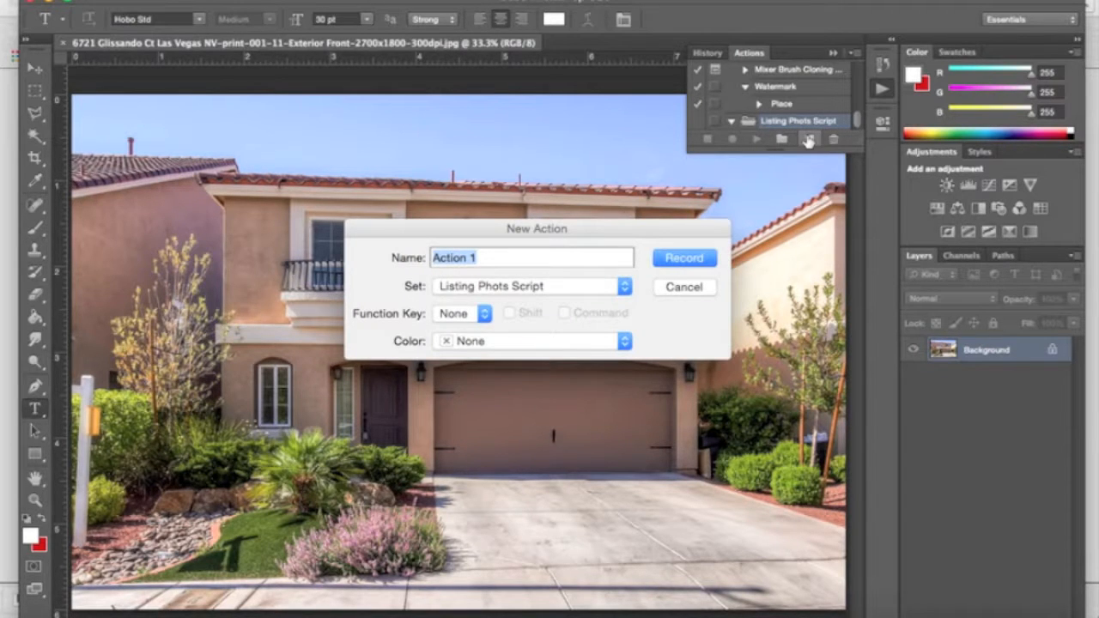
text(Watermark)
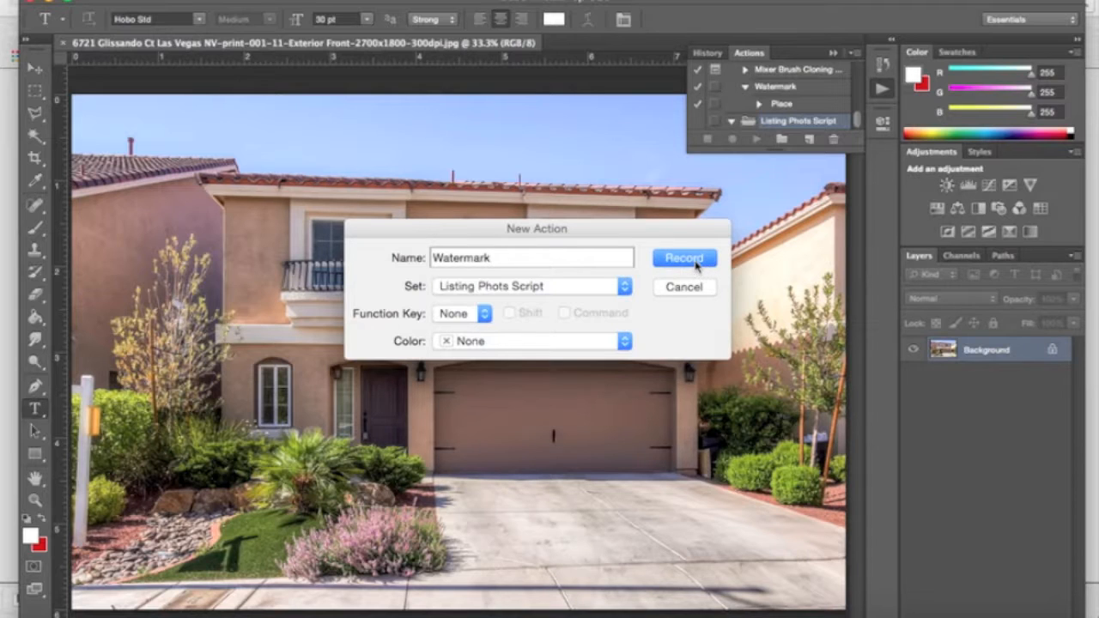
click(683, 257)
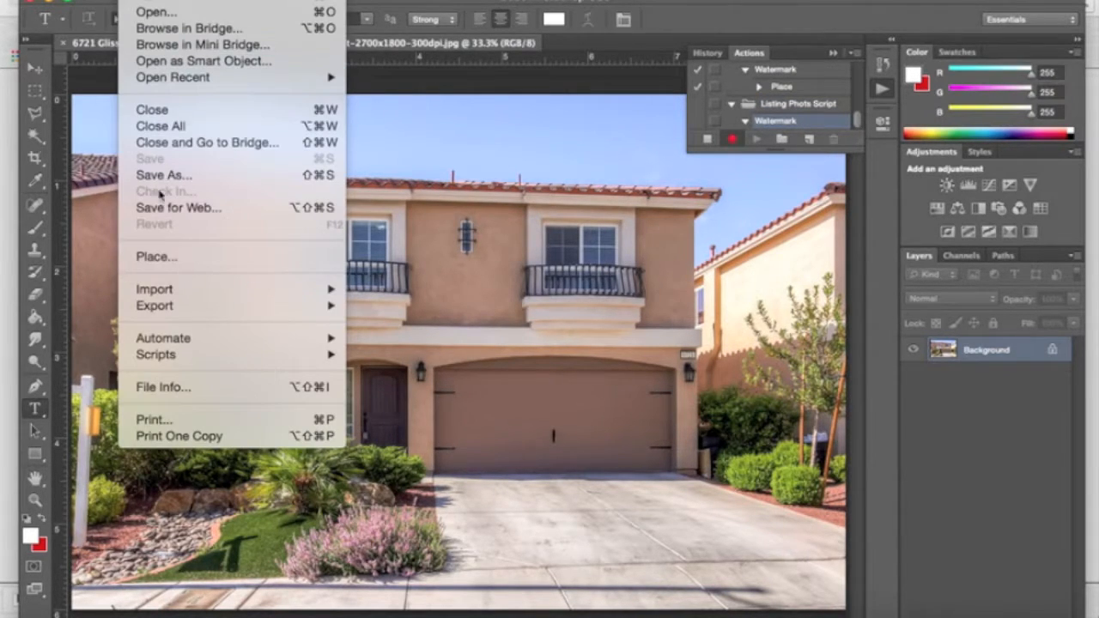
mouse_move(180, 257)
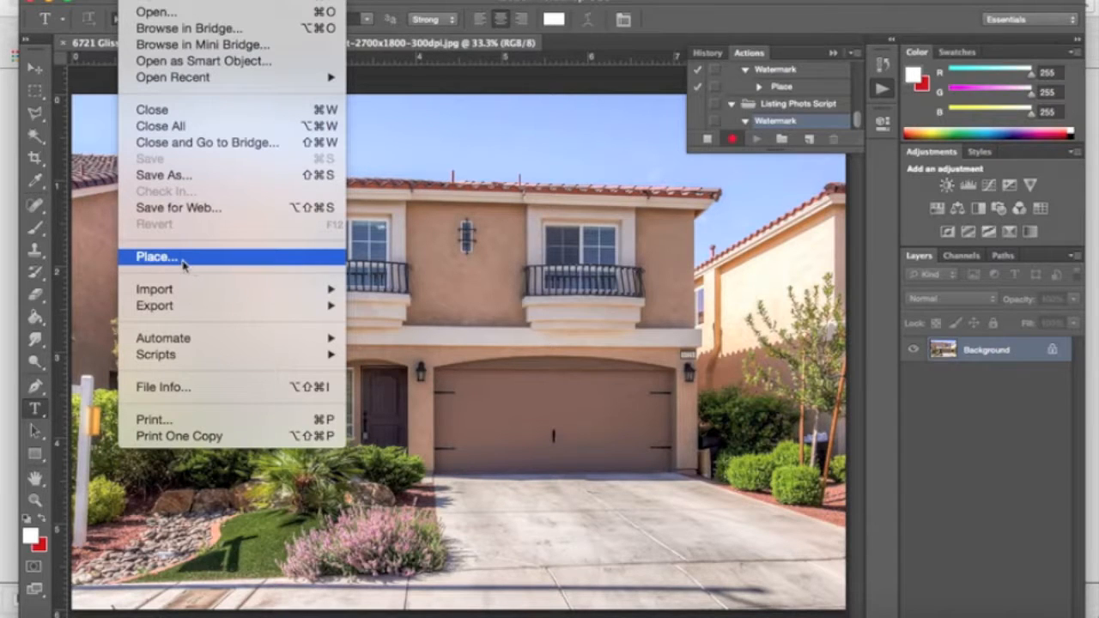
Step: Place the DannyPhee.com website logo banner PNG from the branding folder onto the photo
click(156, 258)
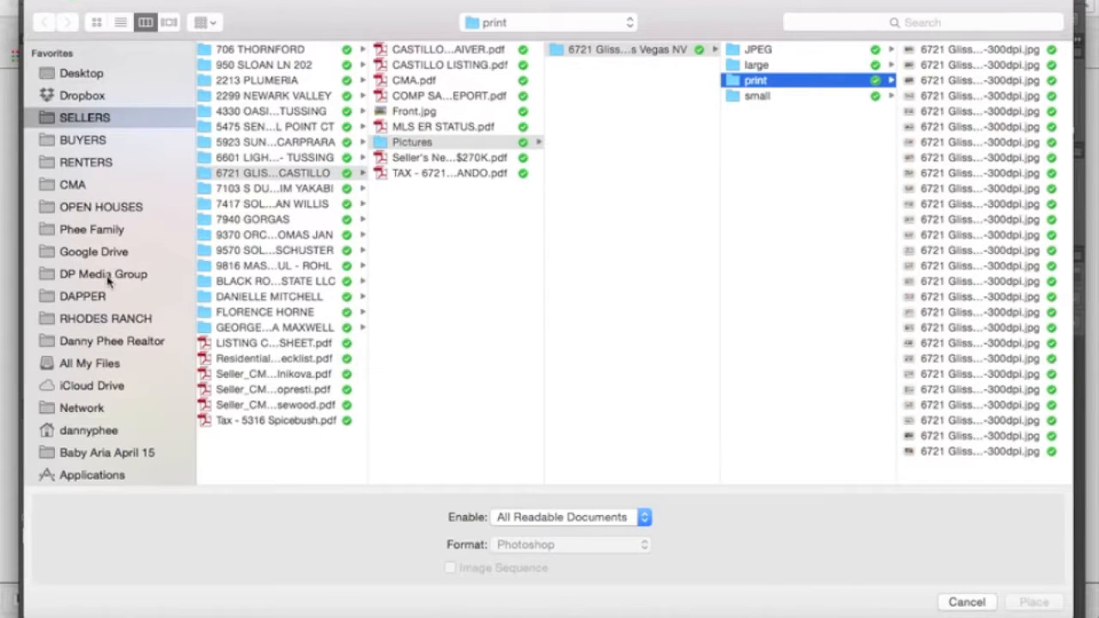
click(103, 275)
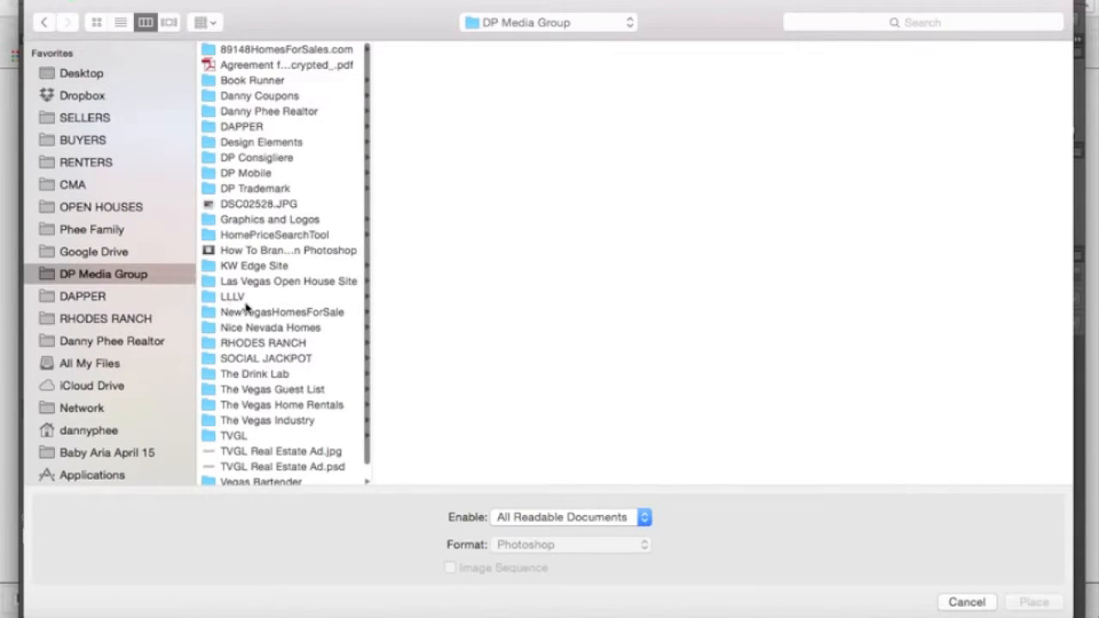
scroll(down, 3)
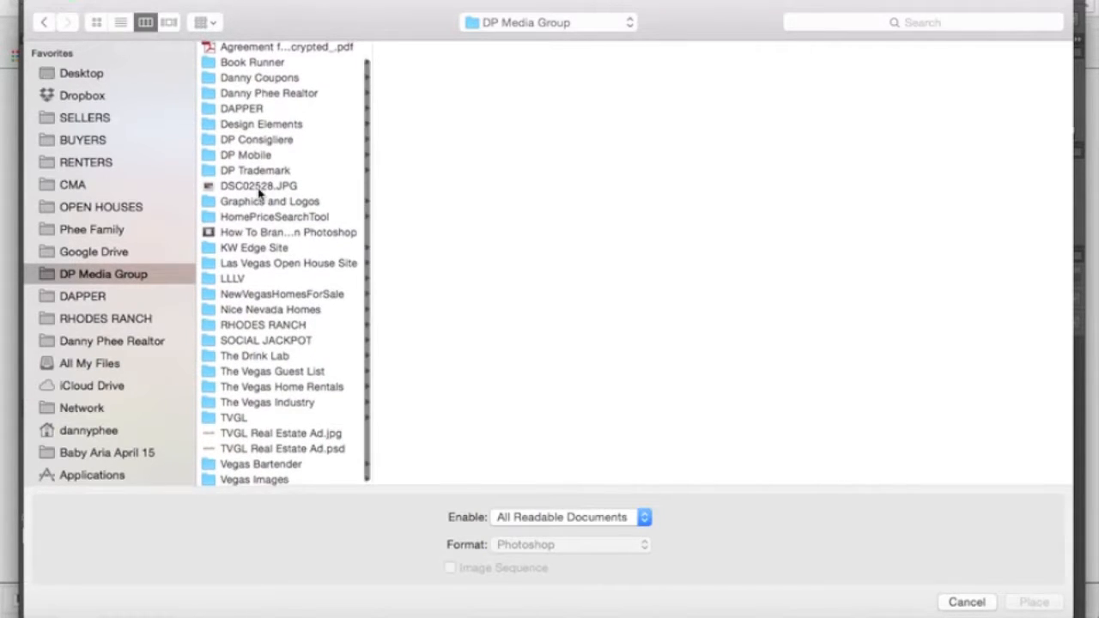
click(267, 103)
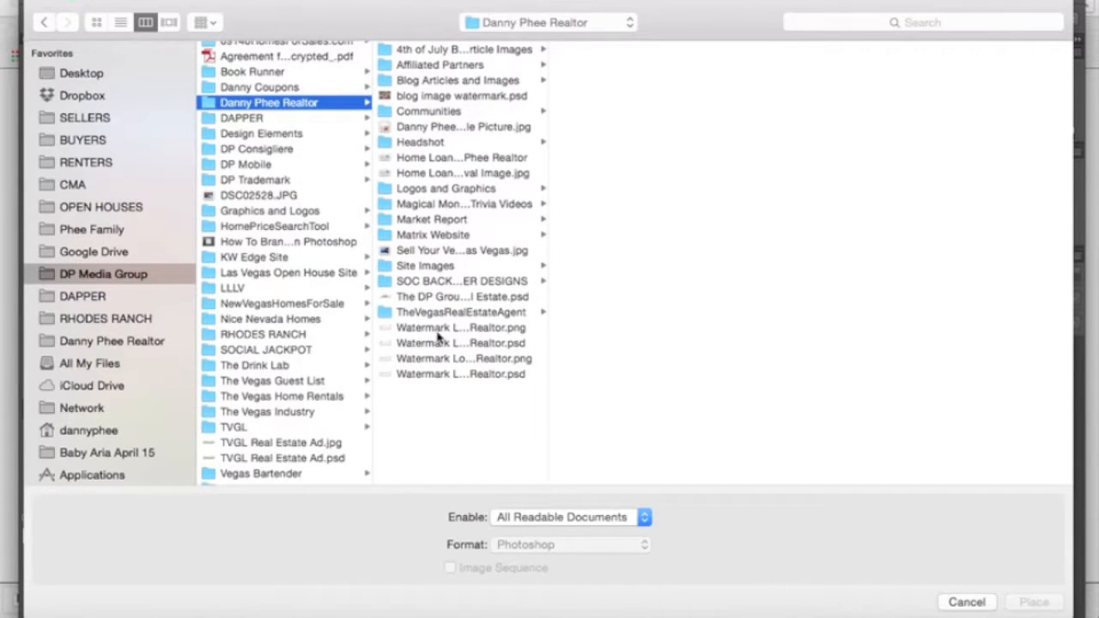
click(460, 326)
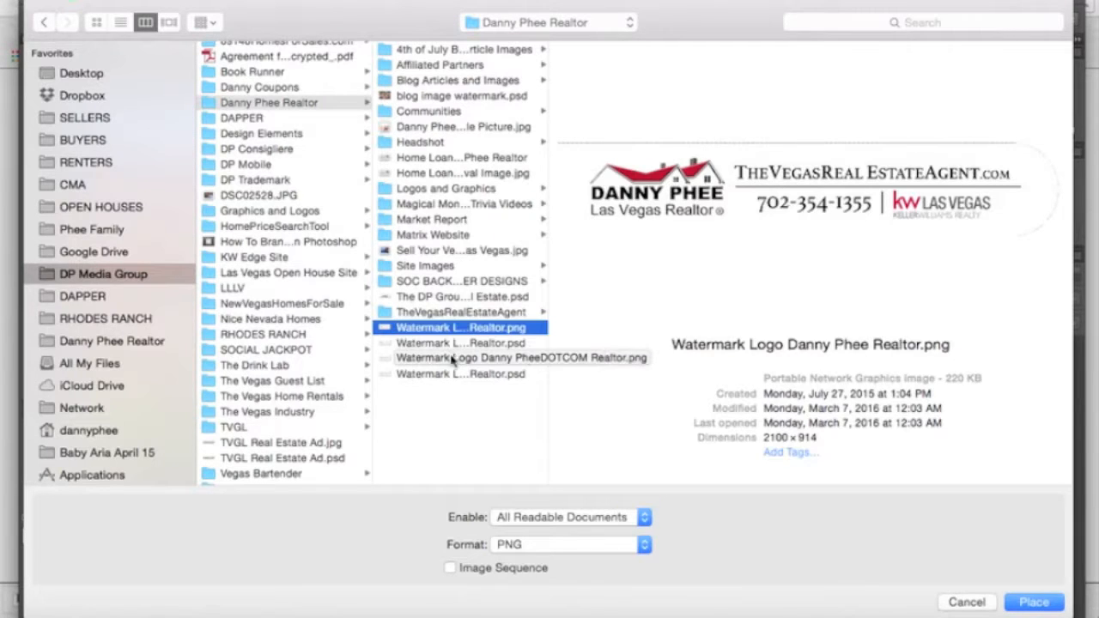
click(522, 357)
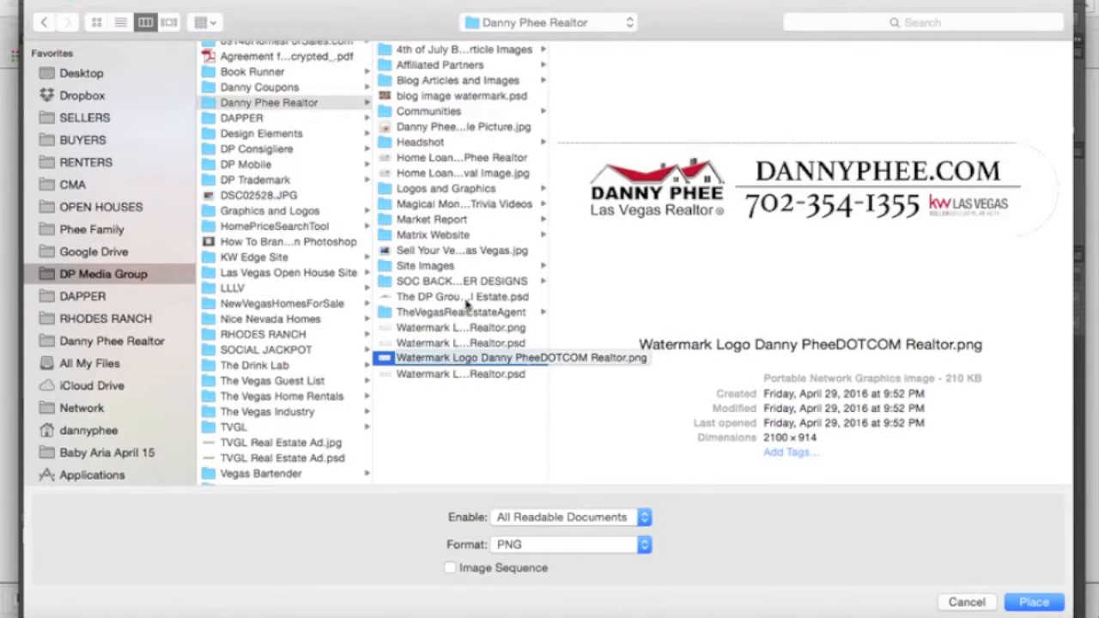
mouse_move(421, 368)
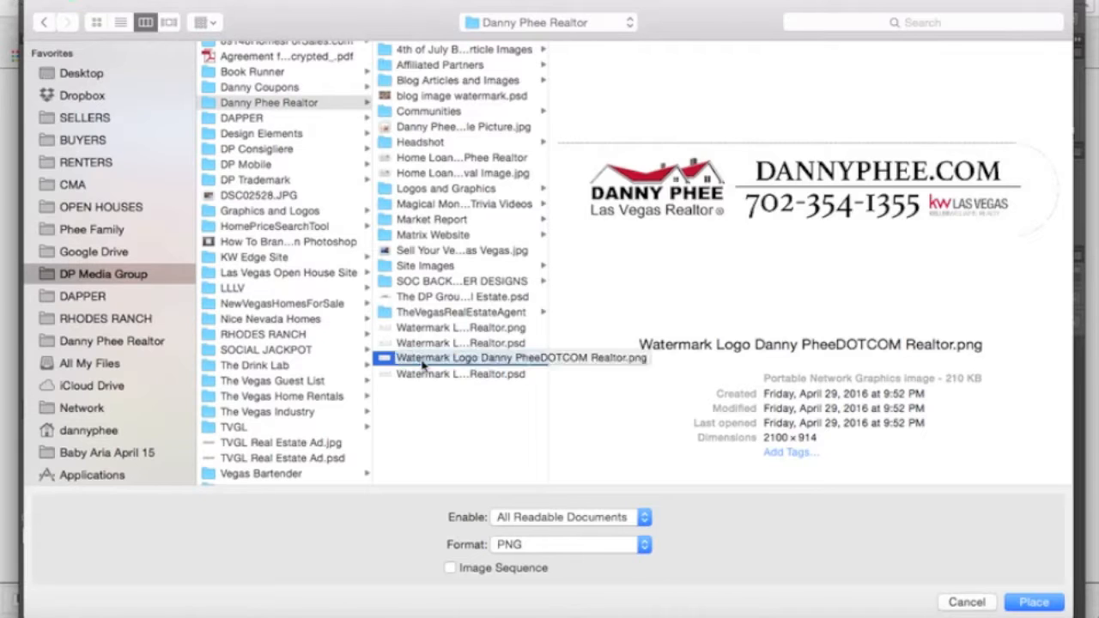
click(1034, 600)
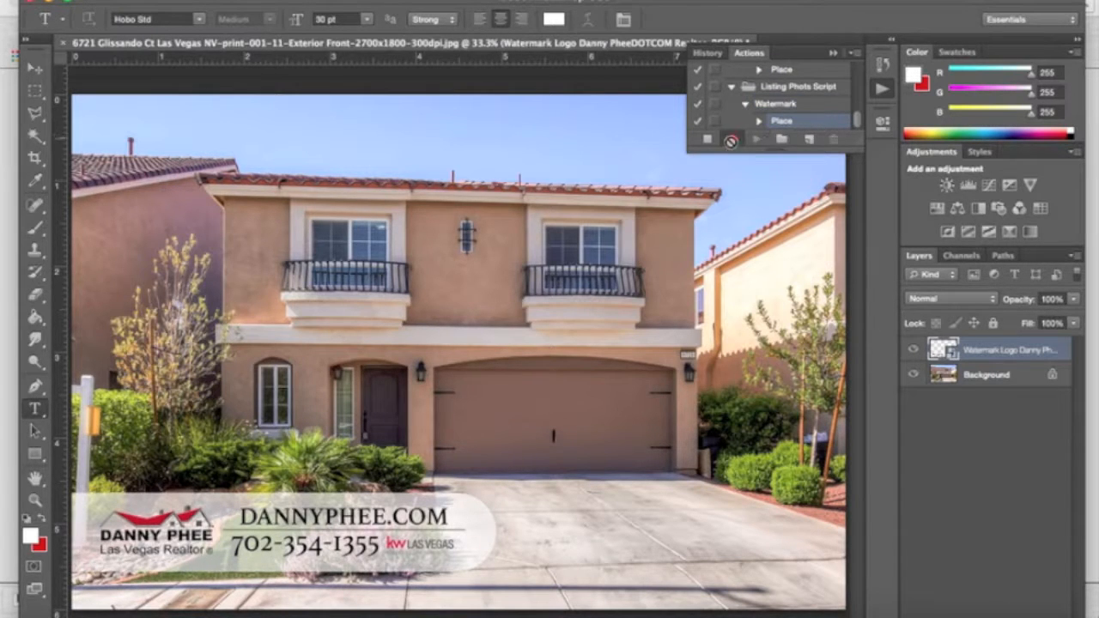
Step: Stop recording the Watermark action and launch Image Processor's source-folder picker
click(707, 139)
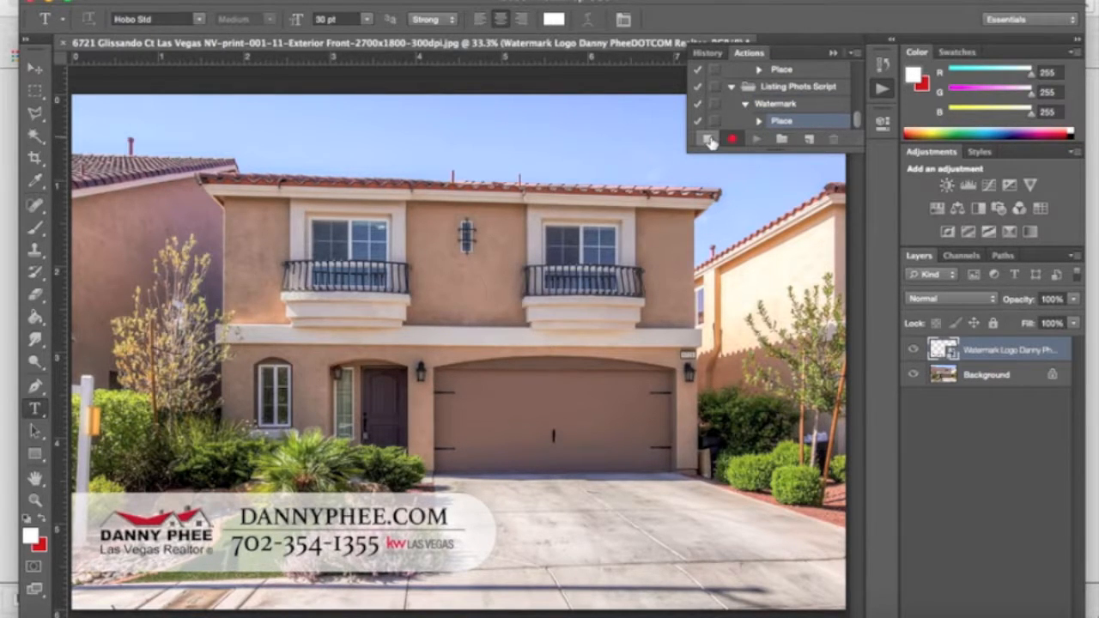
mouse_move(732, 139)
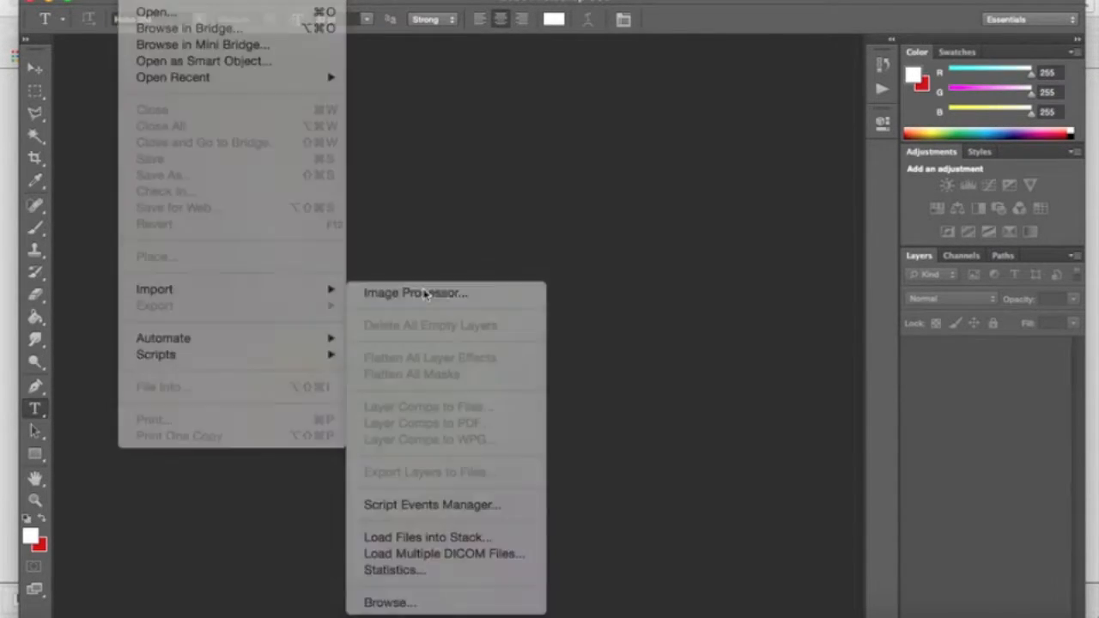
click(416, 292)
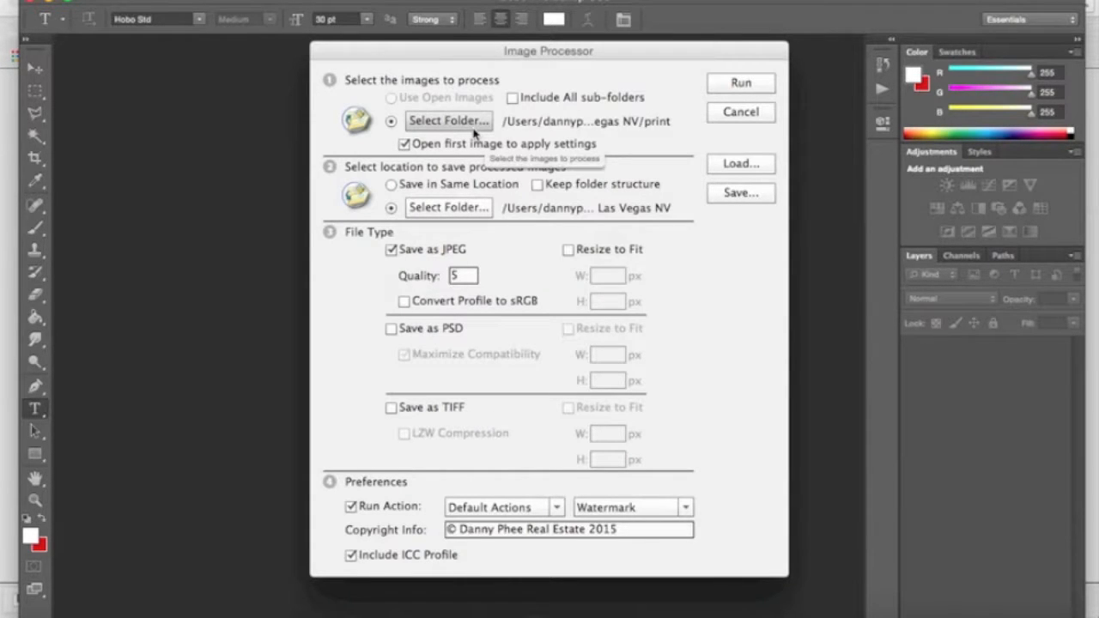
click(446, 120)
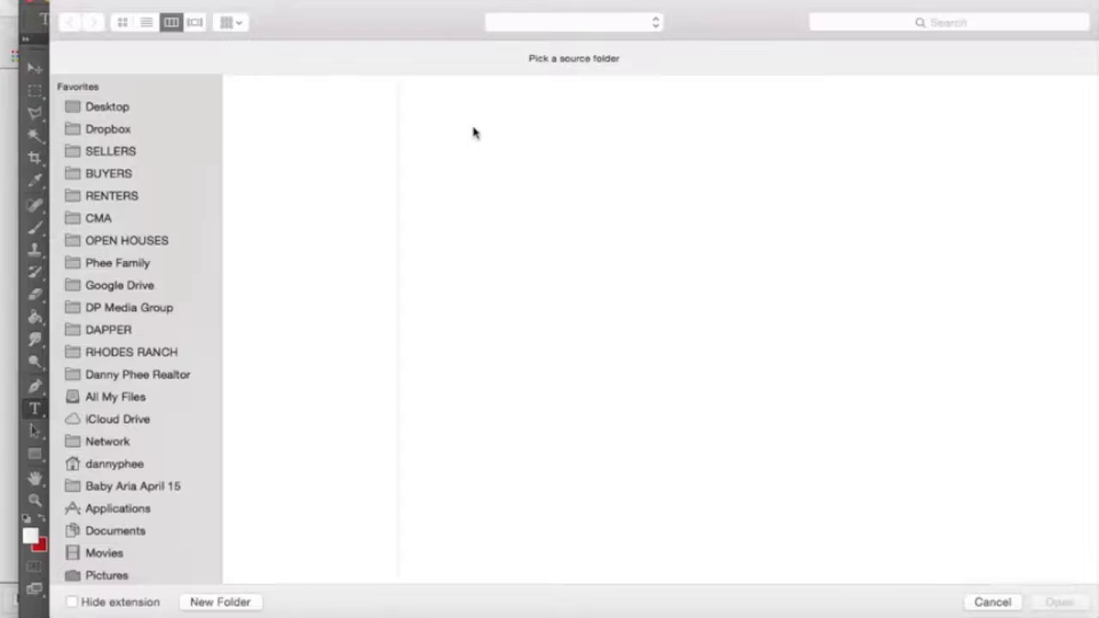
Step: Choose SELLERS > 6721 Glissando > Pictures > property folder > print as the source images
click(110, 151)
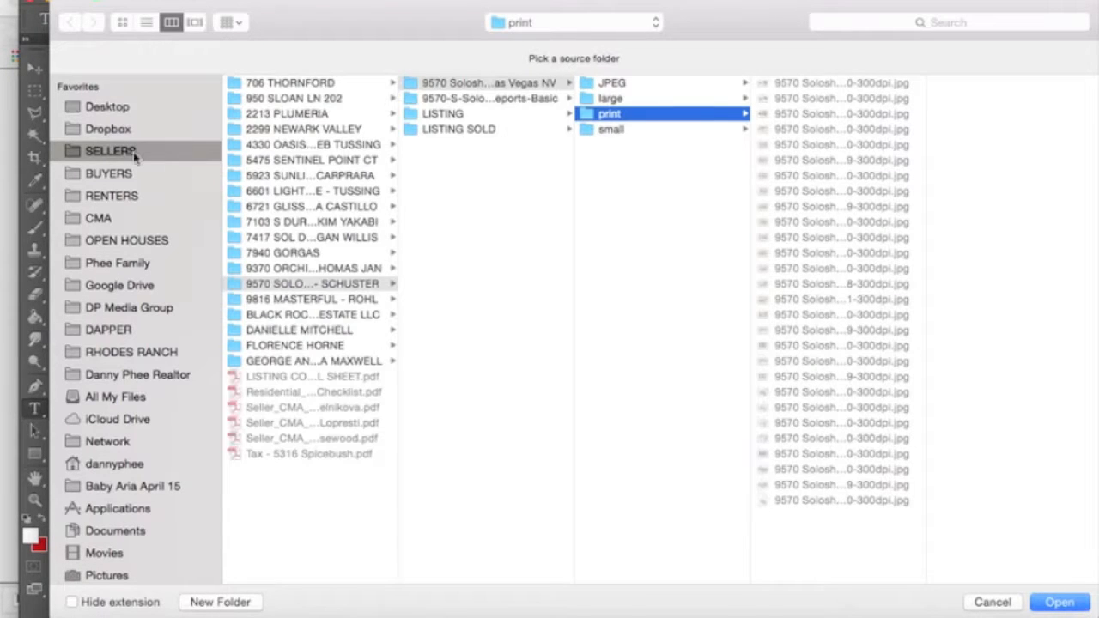
click(110, 151)
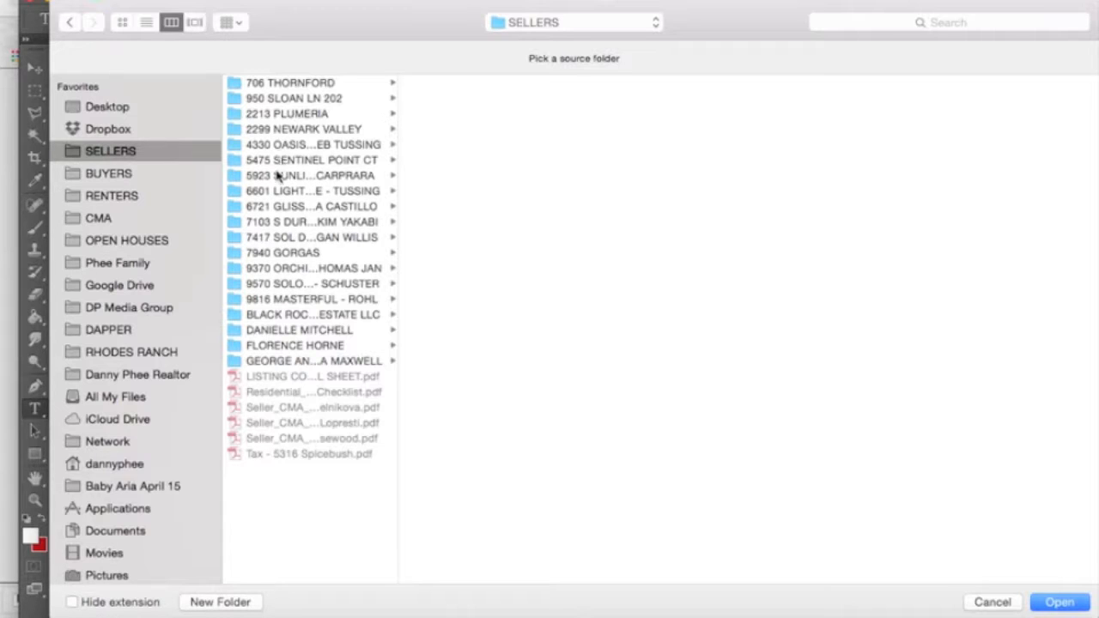
mouse_move(254, 237)
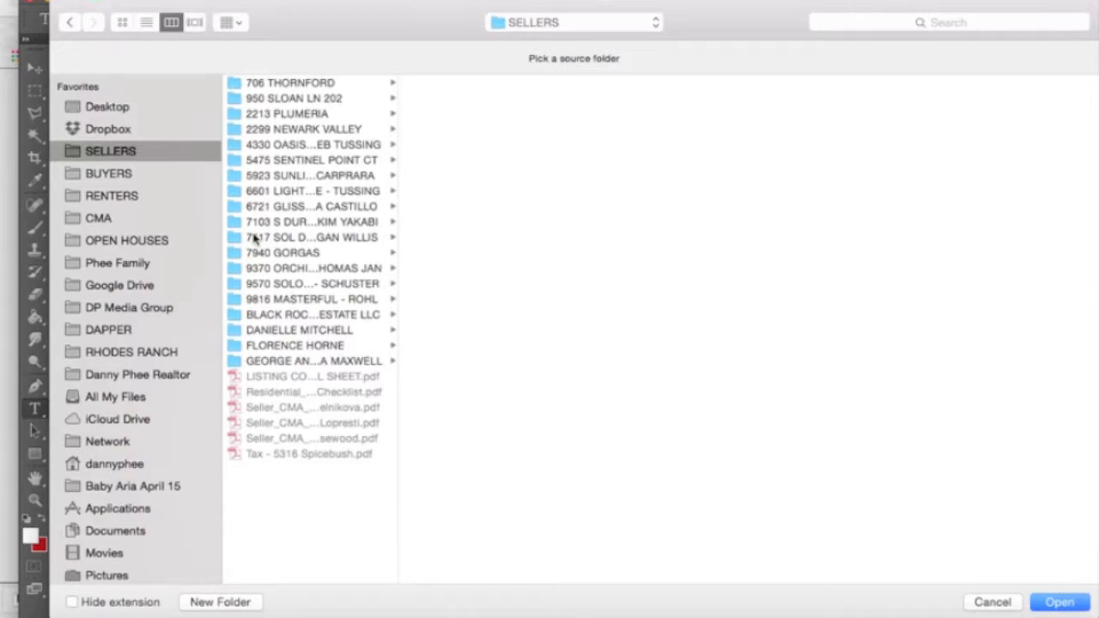
click(312, 206)
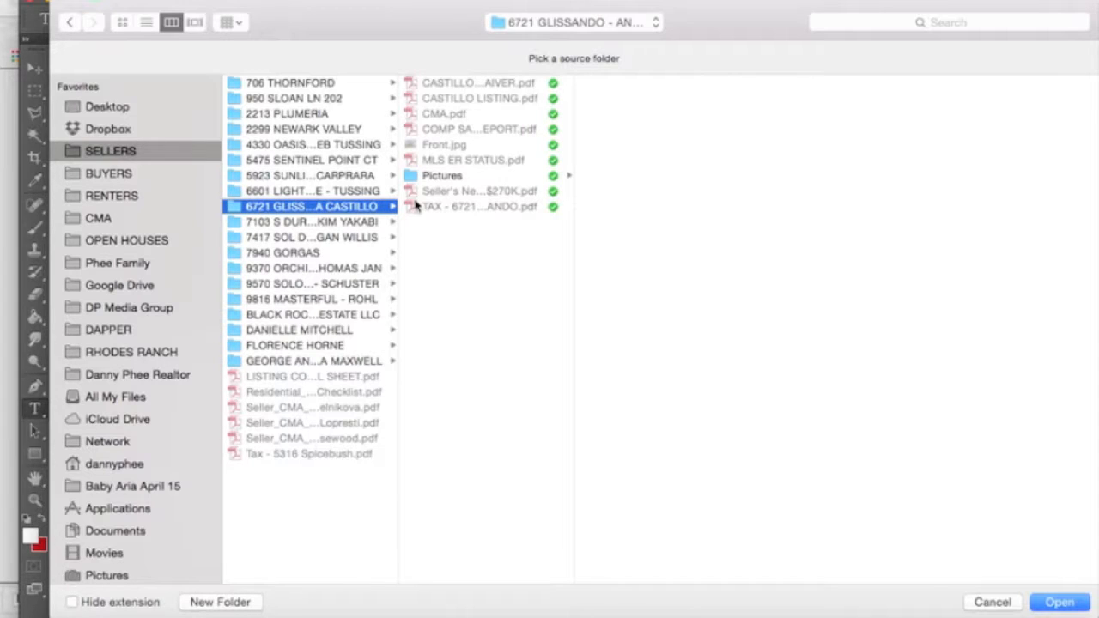
click(443, 175)
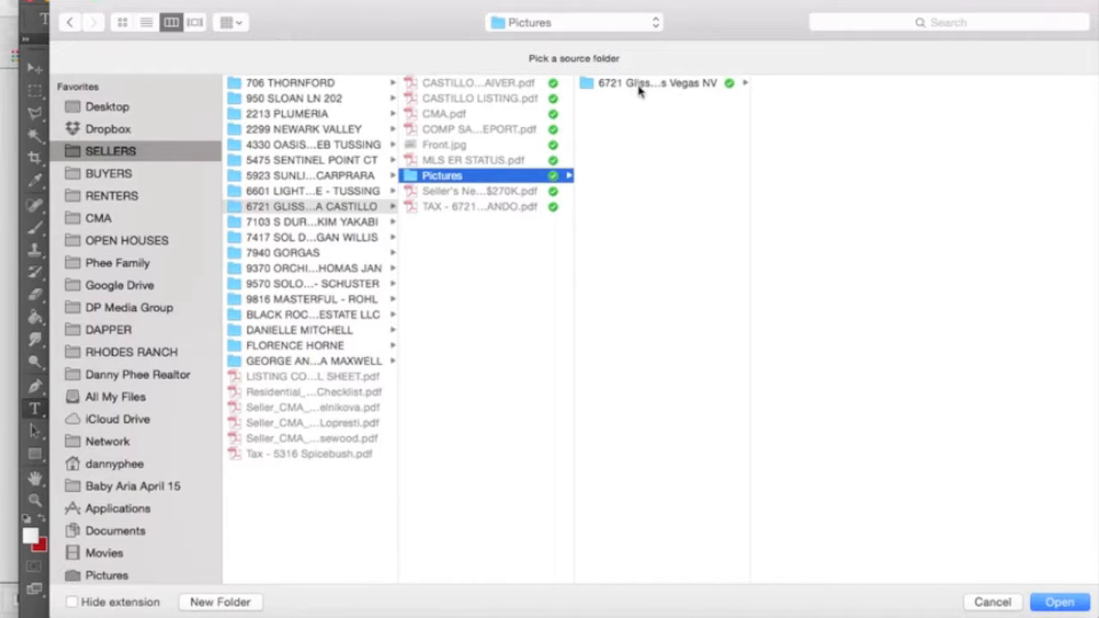
click(656, 82)
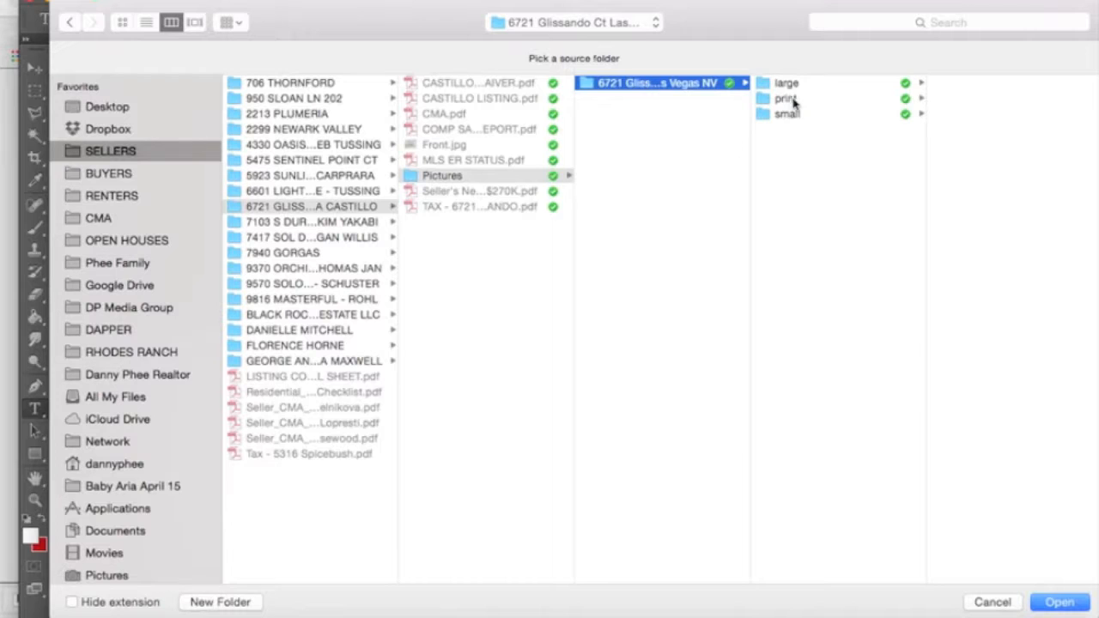
click(783, 98)
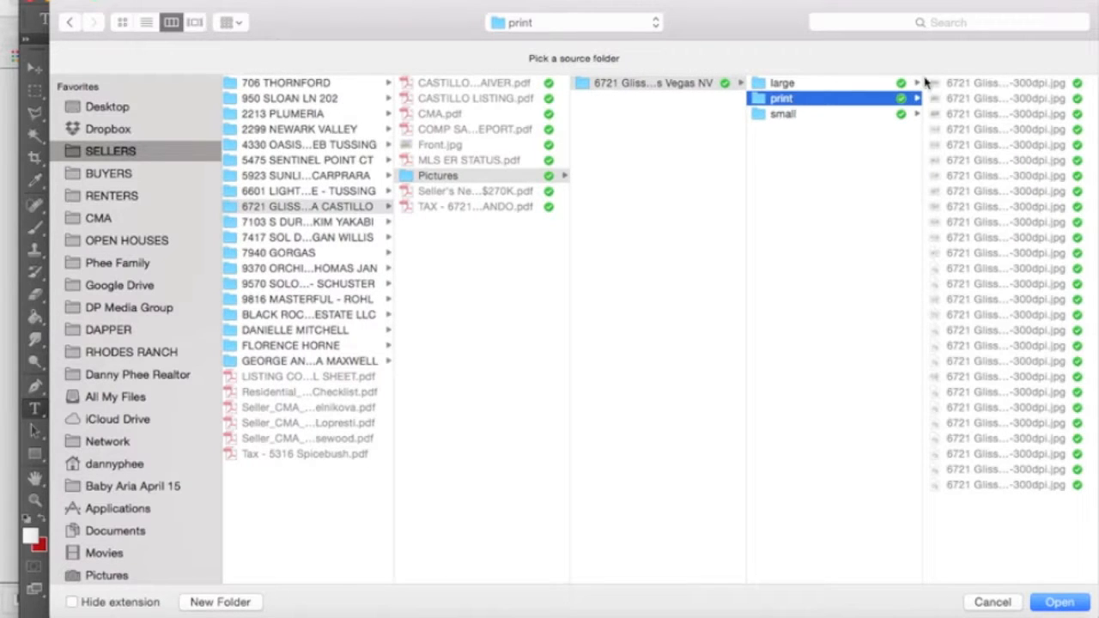
click(1059, 601)
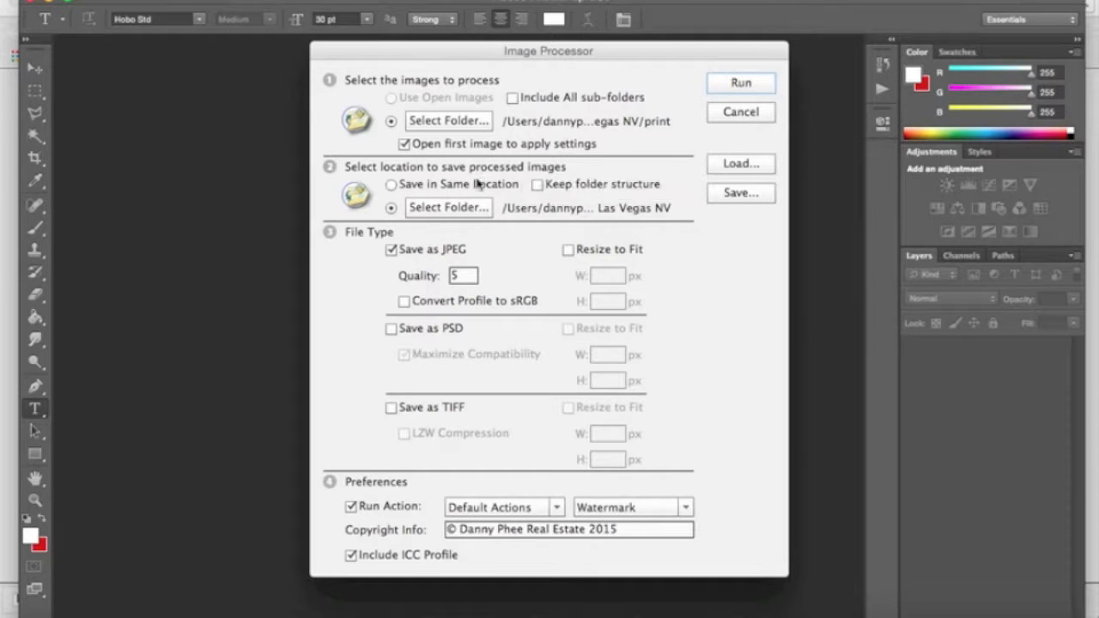
click(448, 206)
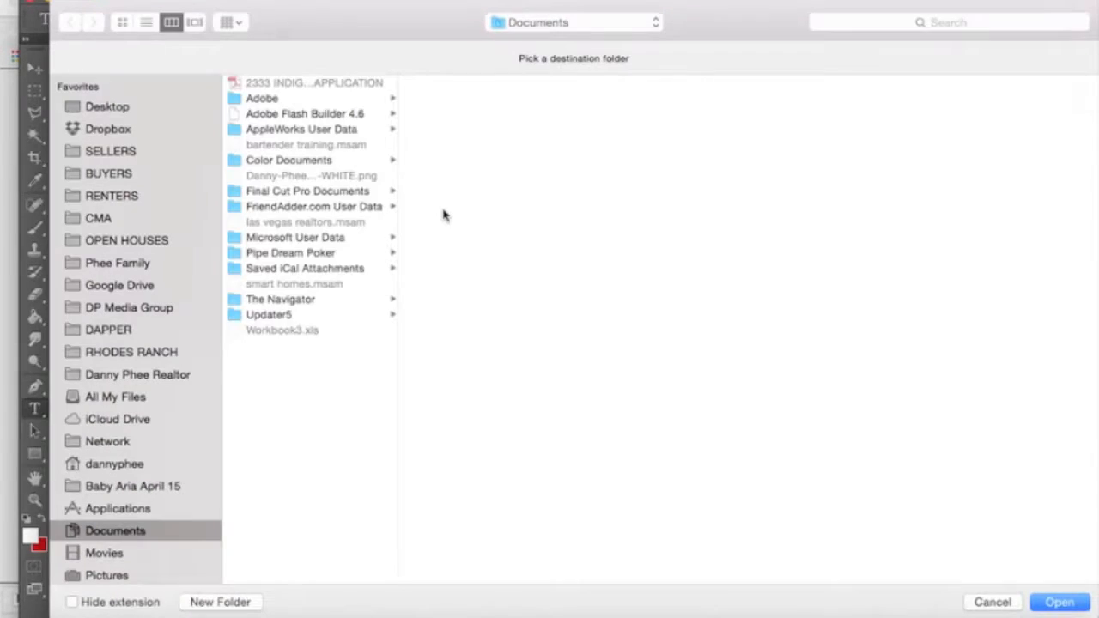
click(110, 151)
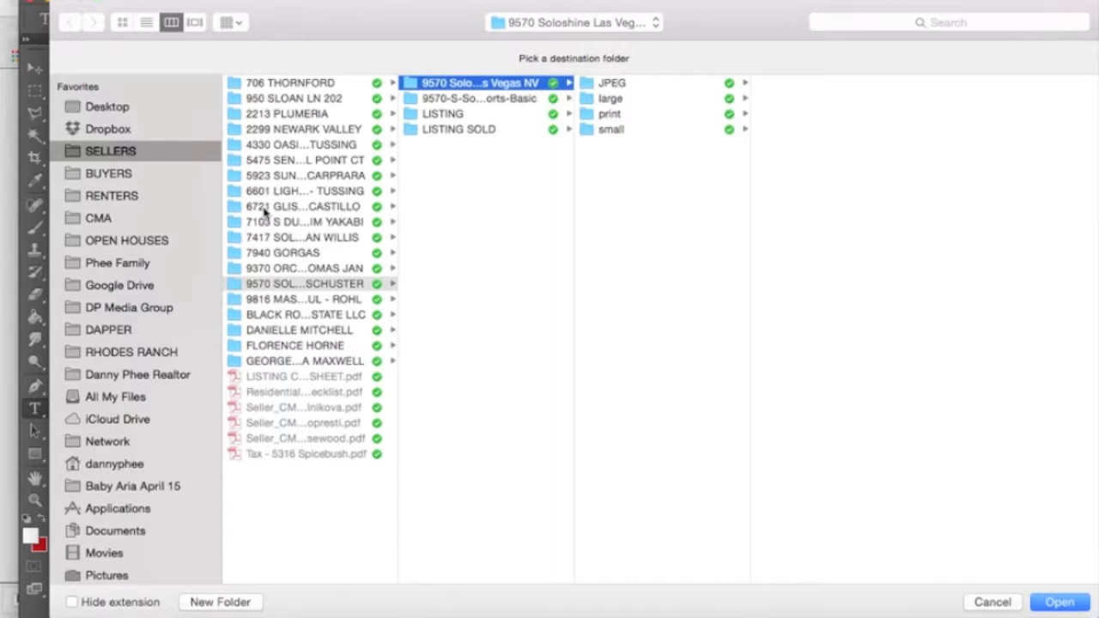
click(302, 206)
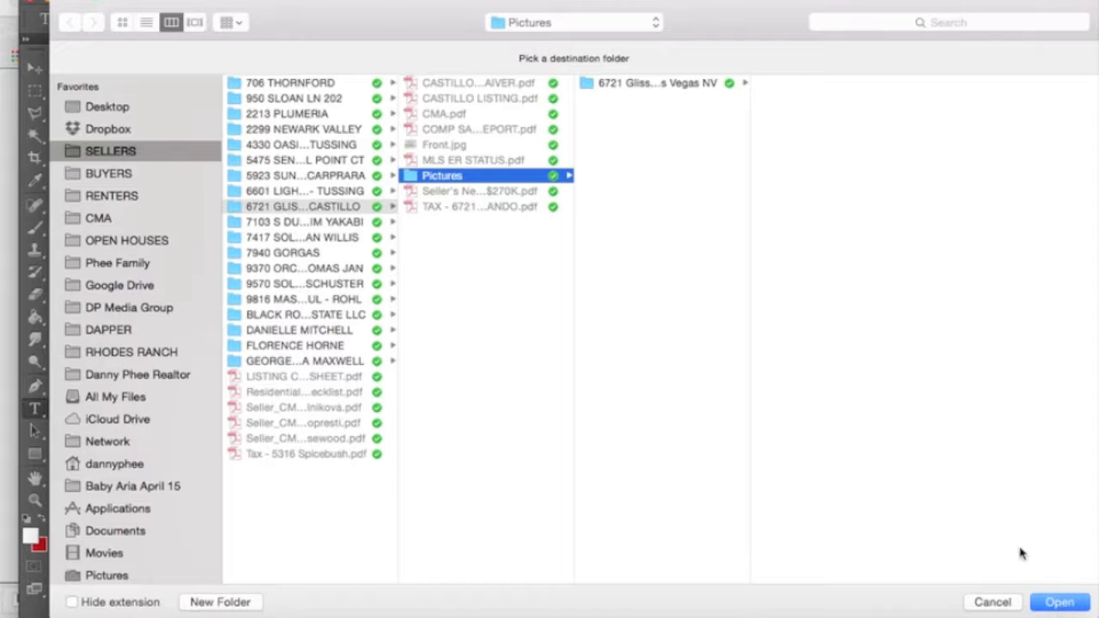
click(658, 83)
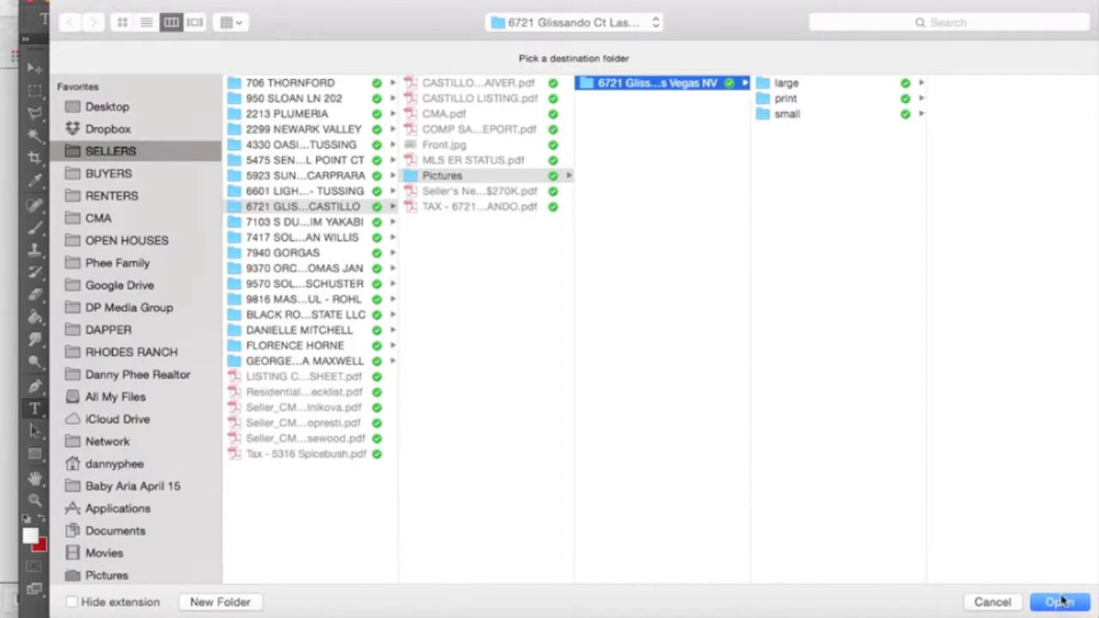
click(1057, 601)
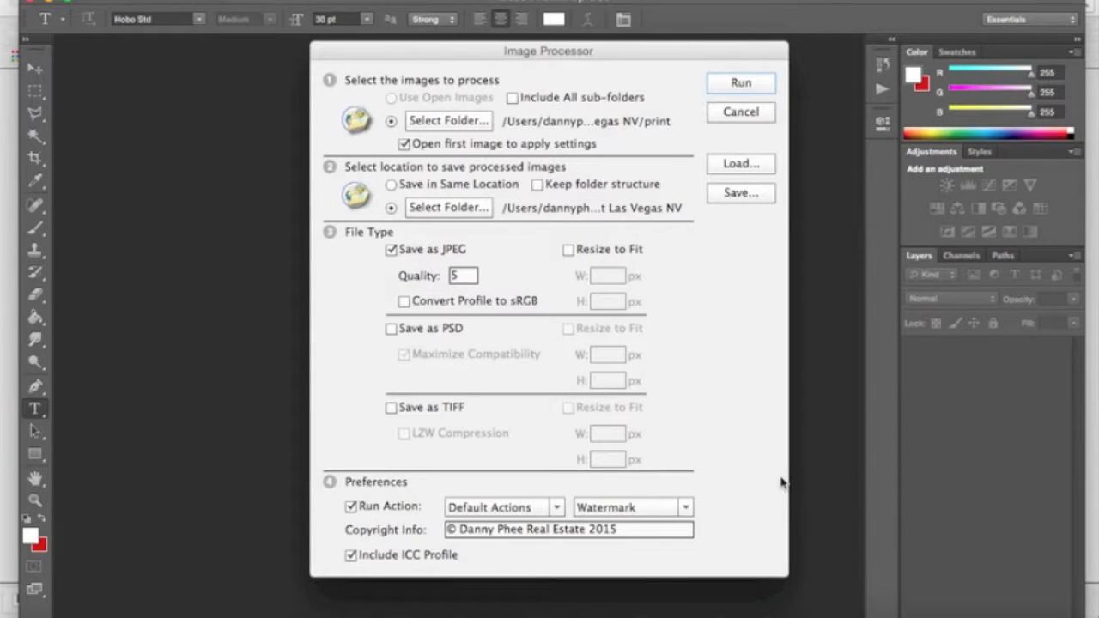
mouse_move(755, 343)
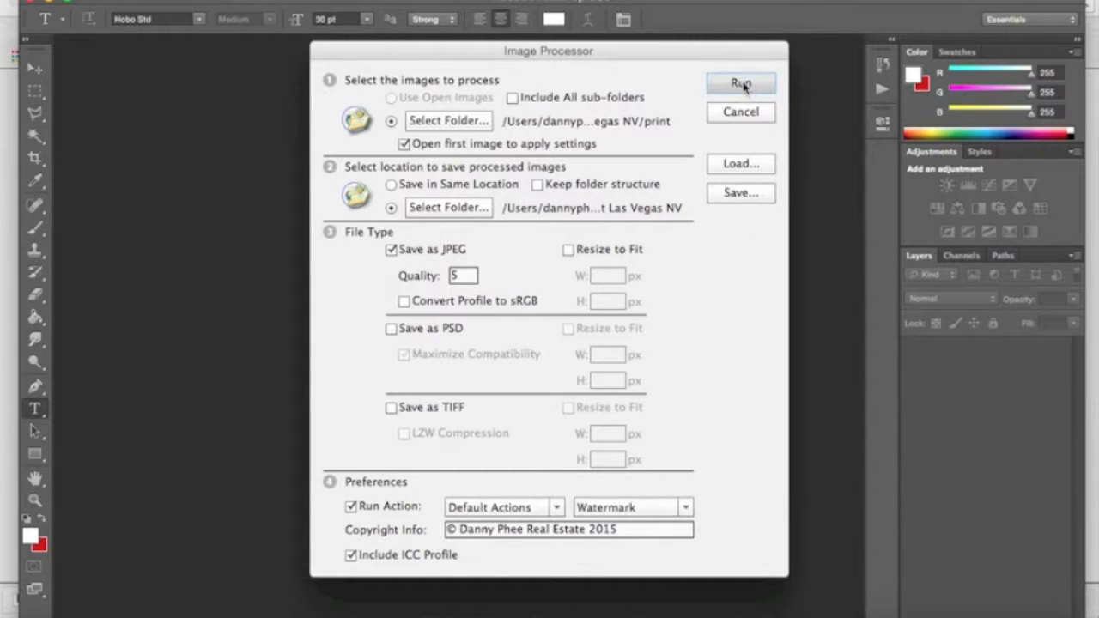
Step: Run the Image Processor batch applying Watermark to all print photos as JPEGs
click(740, 82)
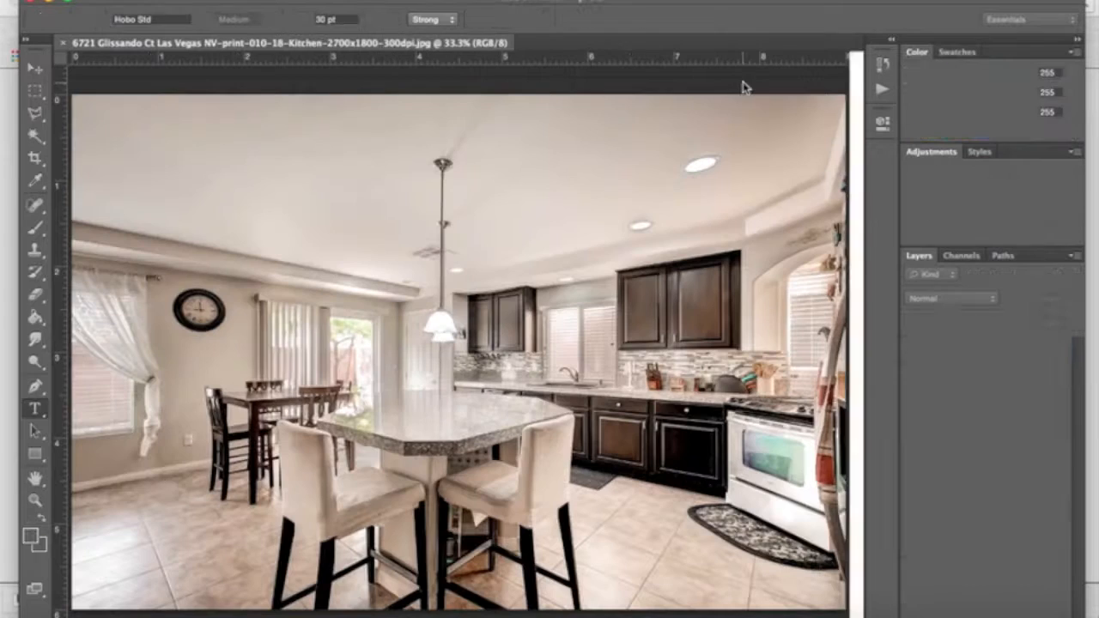
click(34, 408)
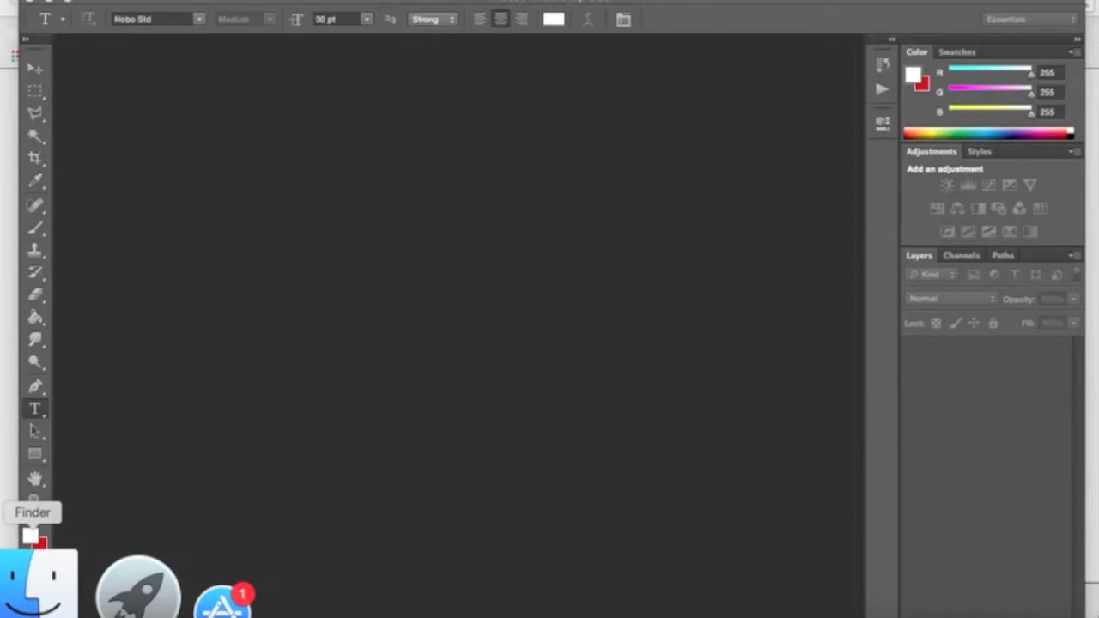
Step: Browse to the listing's new JPEG folder and Quick Look the watermarked exterior front photo
click(38, 580)
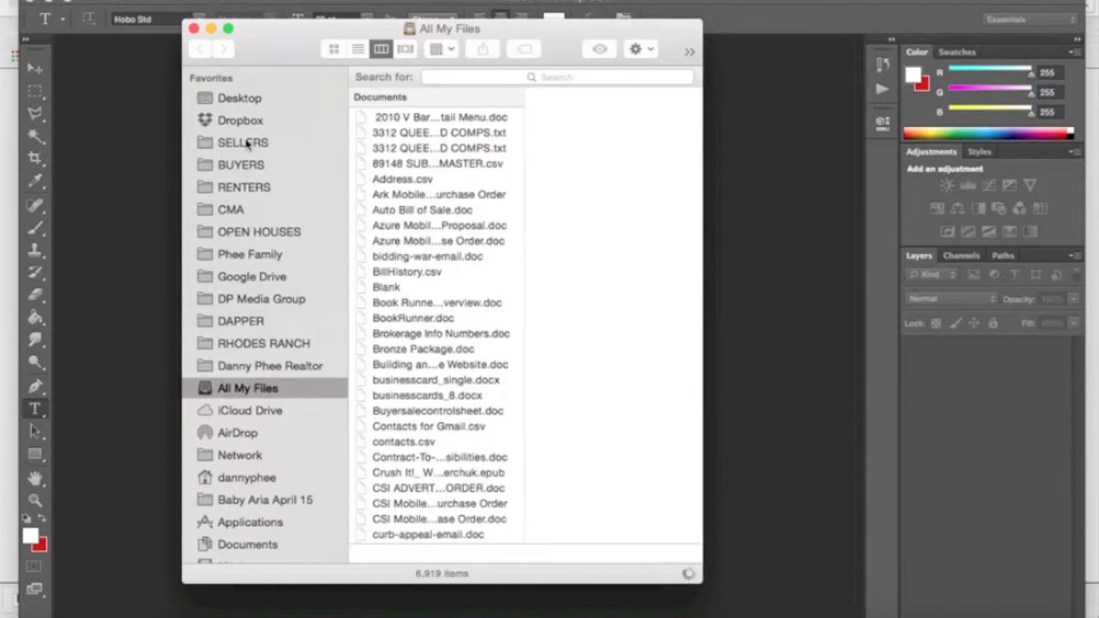
click(244, 143)
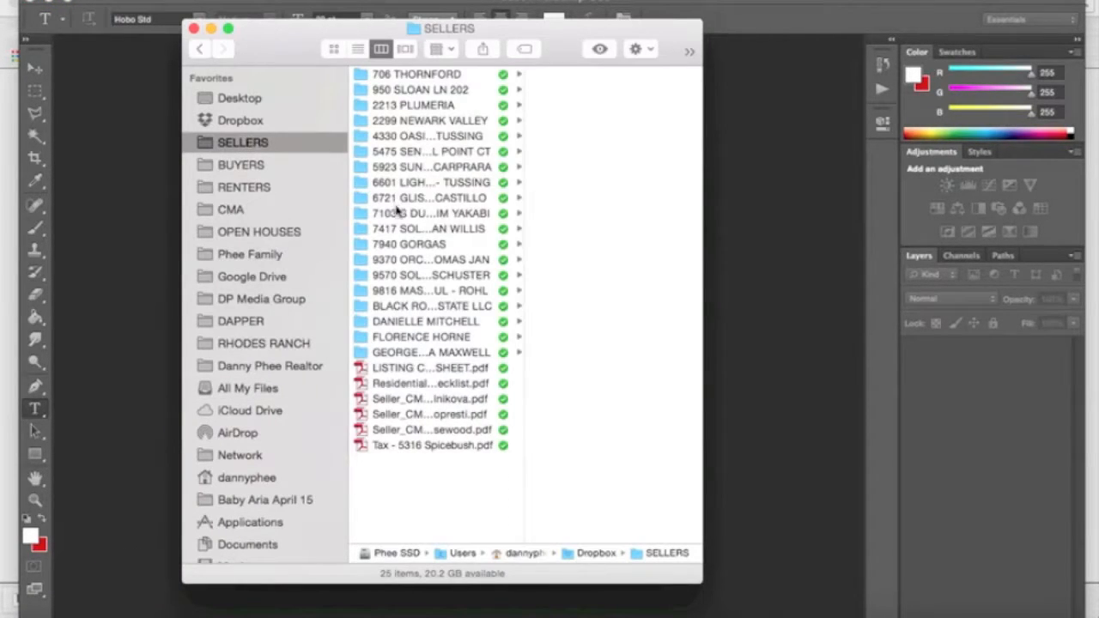
click(429, 198)
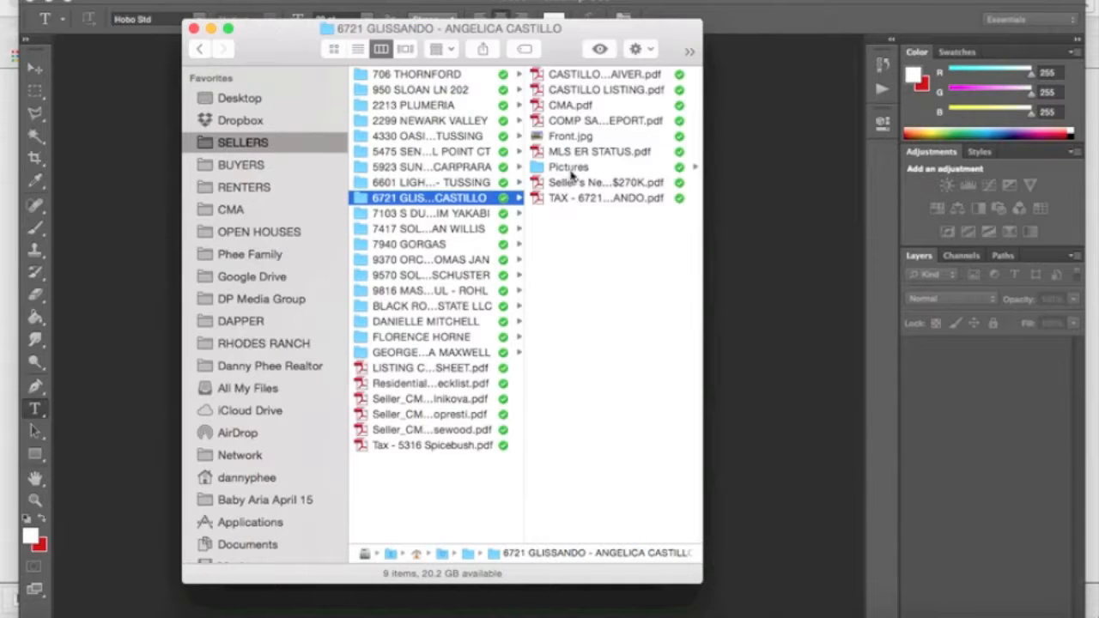
click(568, 166)
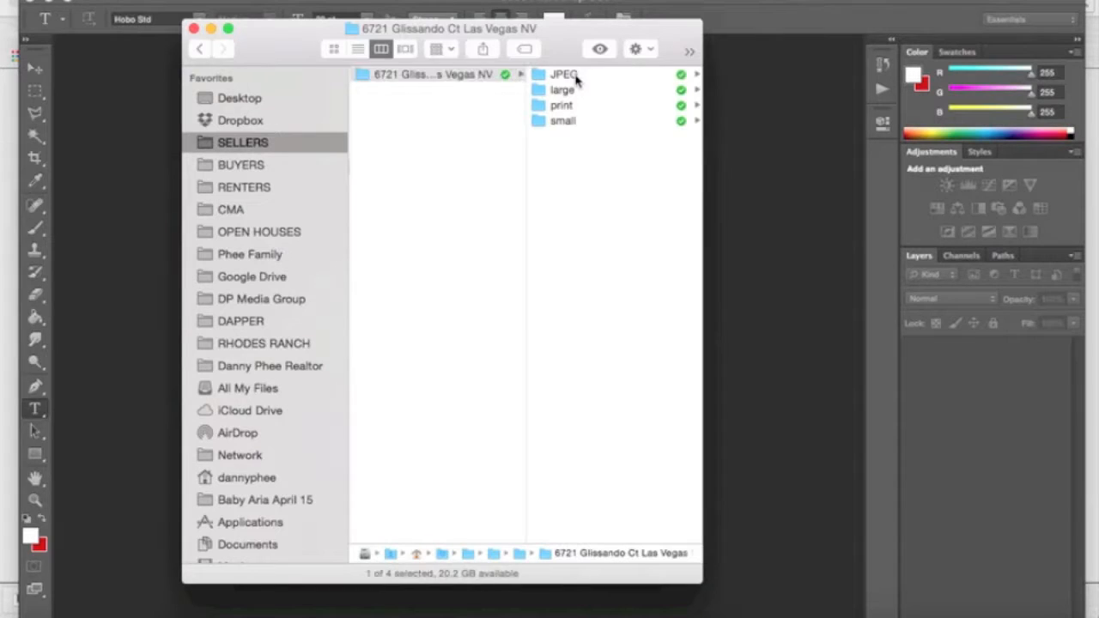
double_click(564, 74)
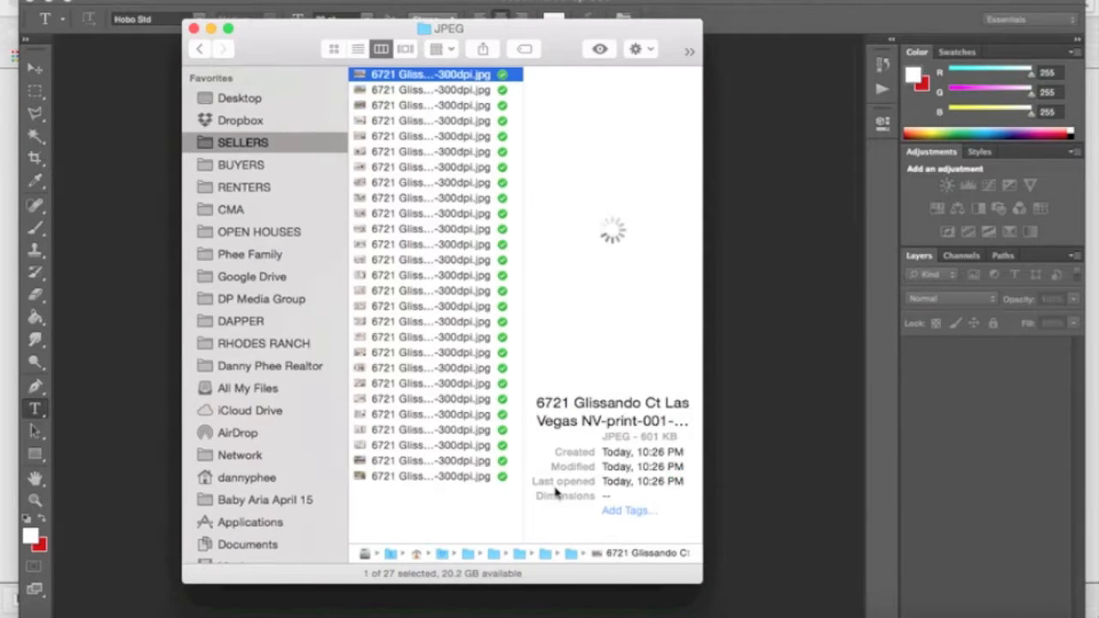
key(cmd+a)
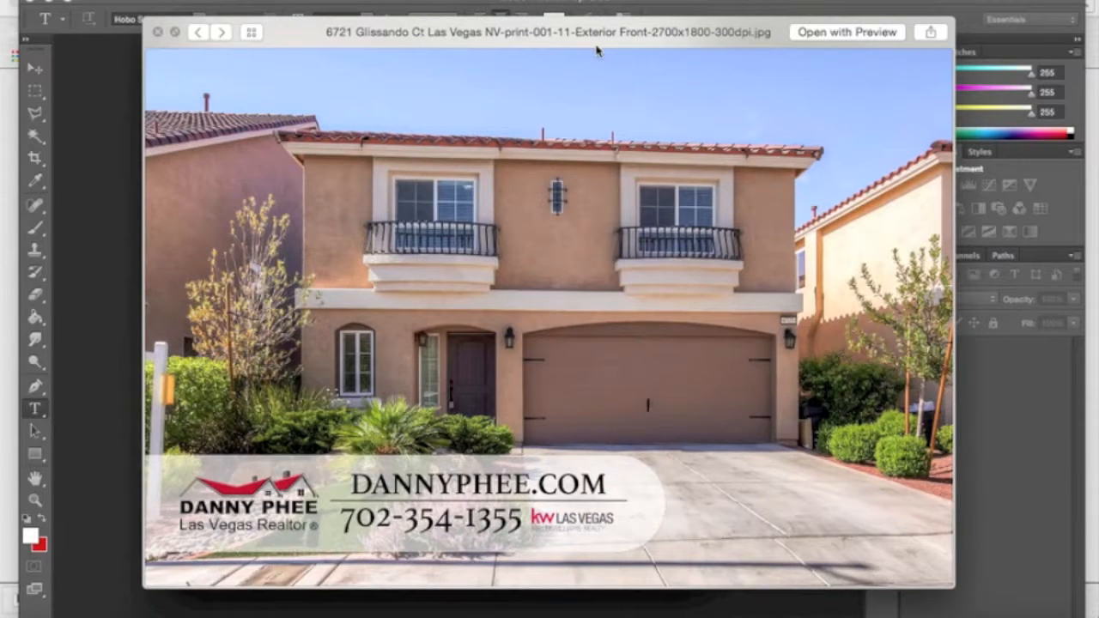
Step: Step through every watermarked Glissando Ct JPEG checking the realtor banner, then close Quick Look
click(221, 31)
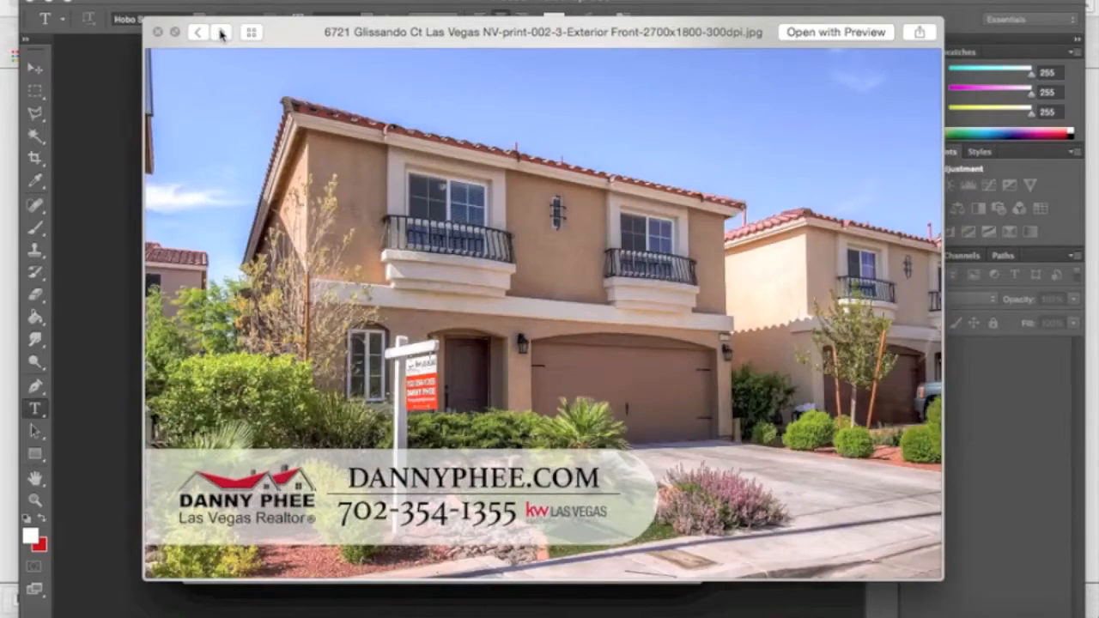
click(220, 31)
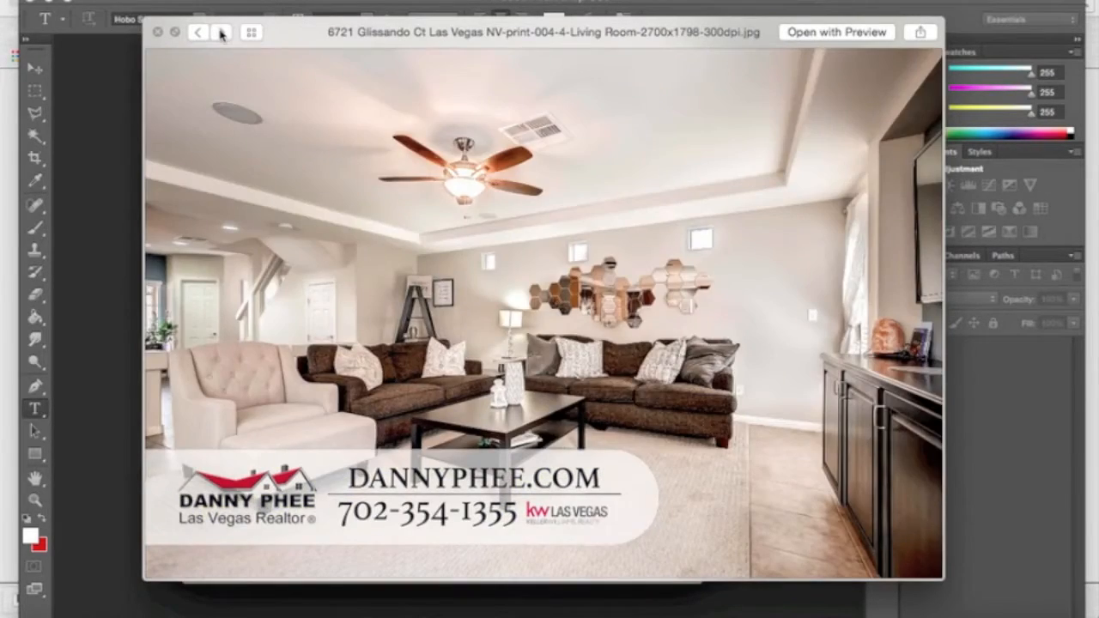
click(211, 30)
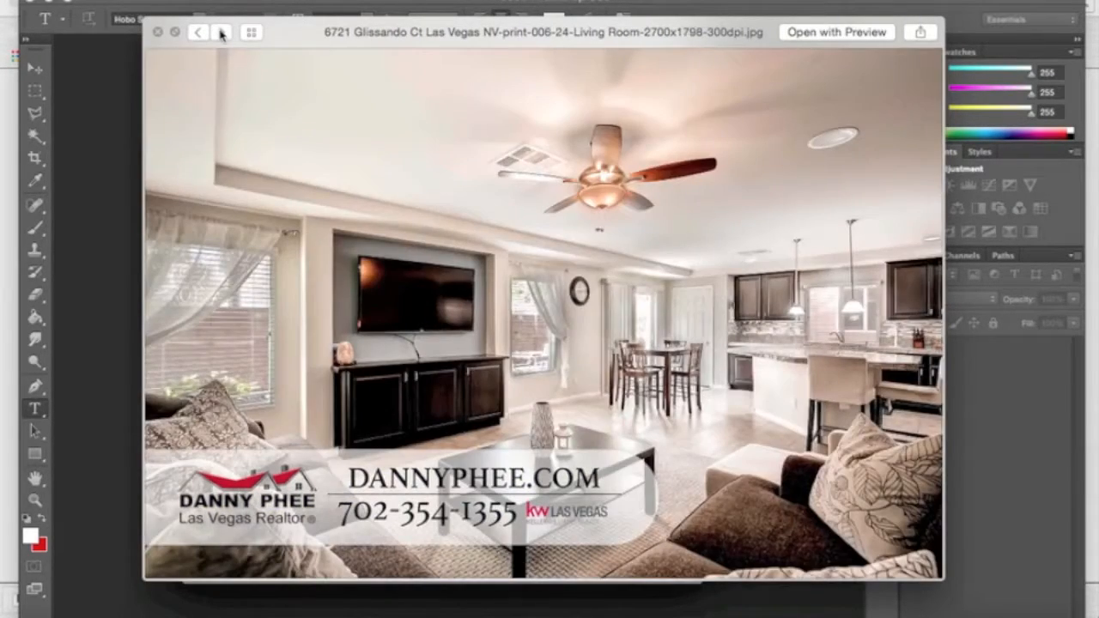
click(222, 31)
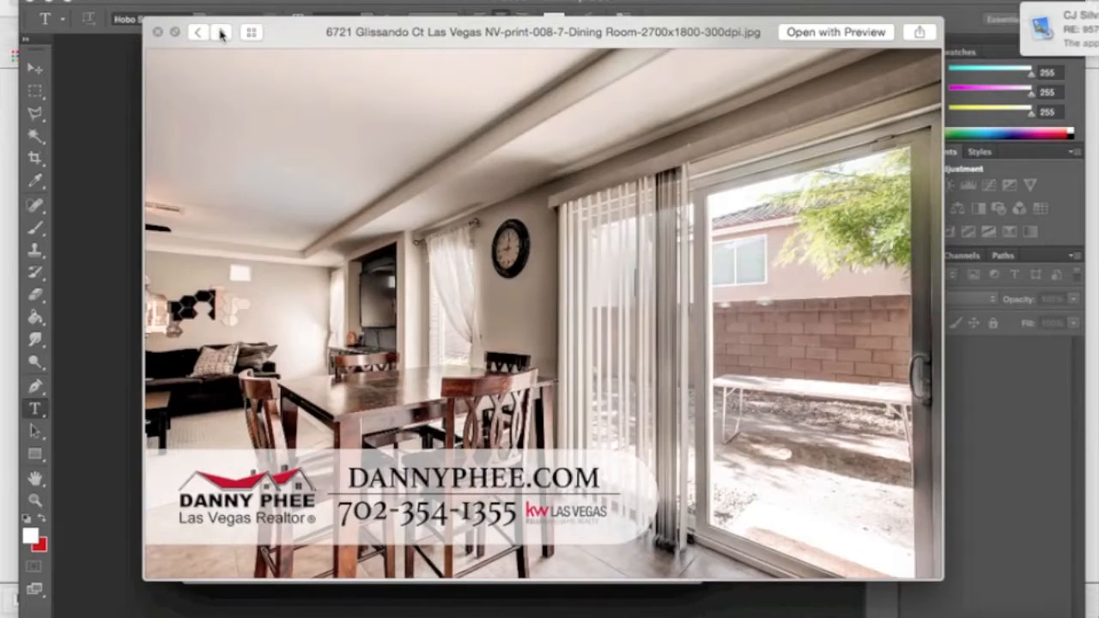
click(221, 31)
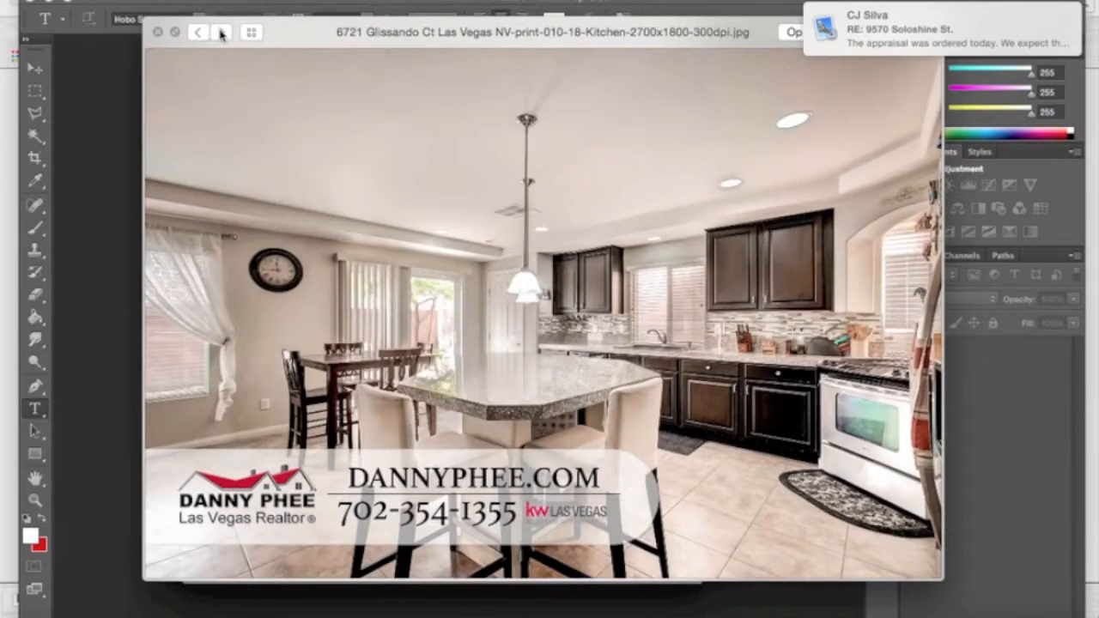
click(220, 31)
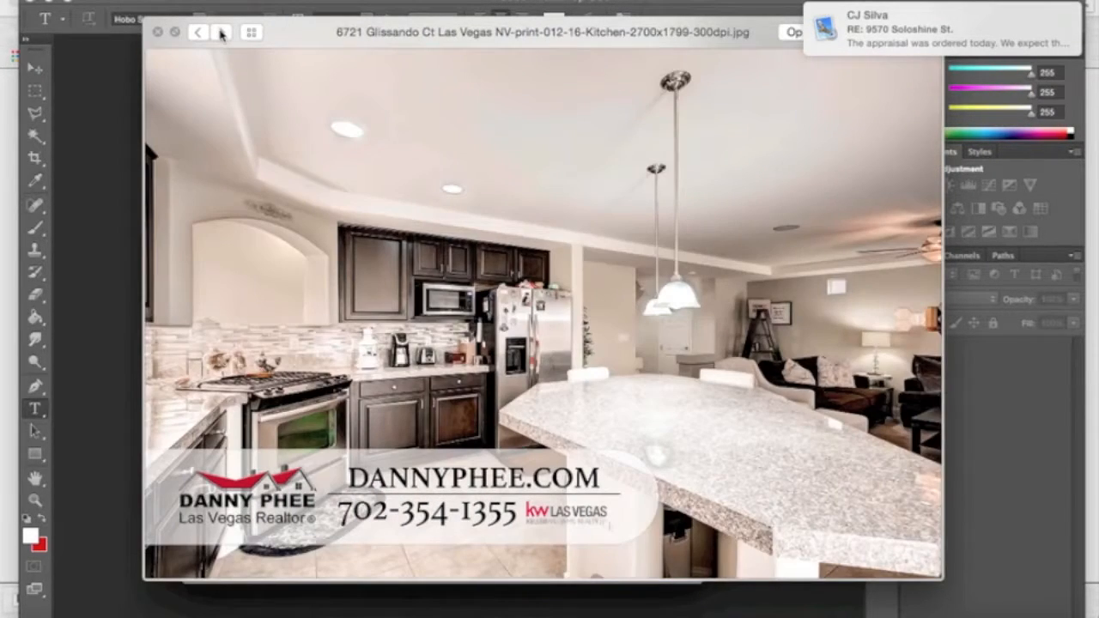
click(220, 31)
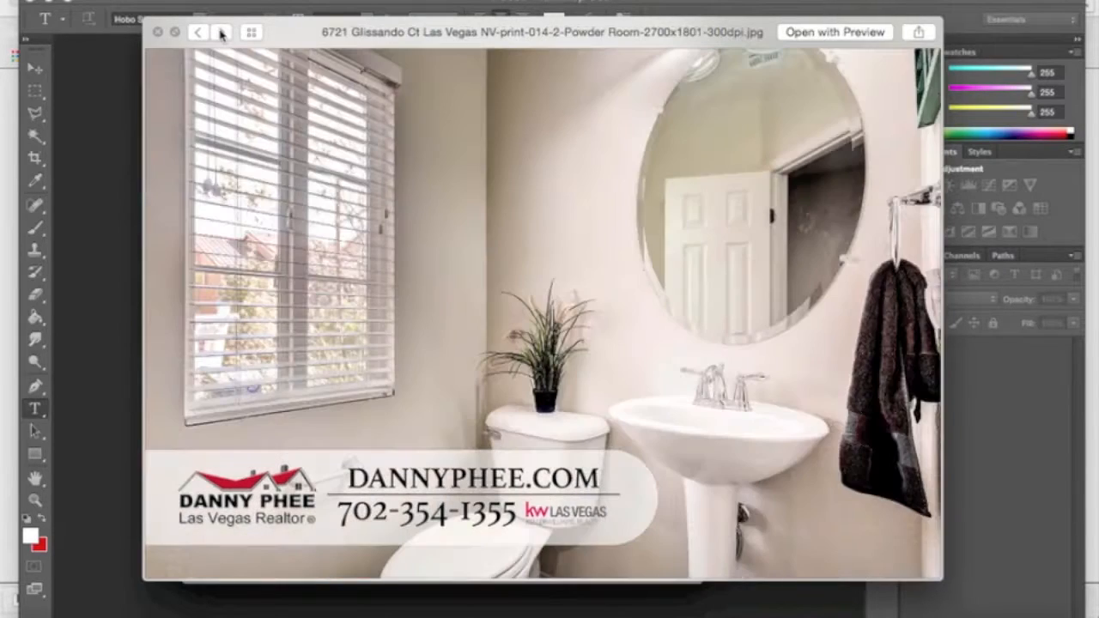
click(221, 31)
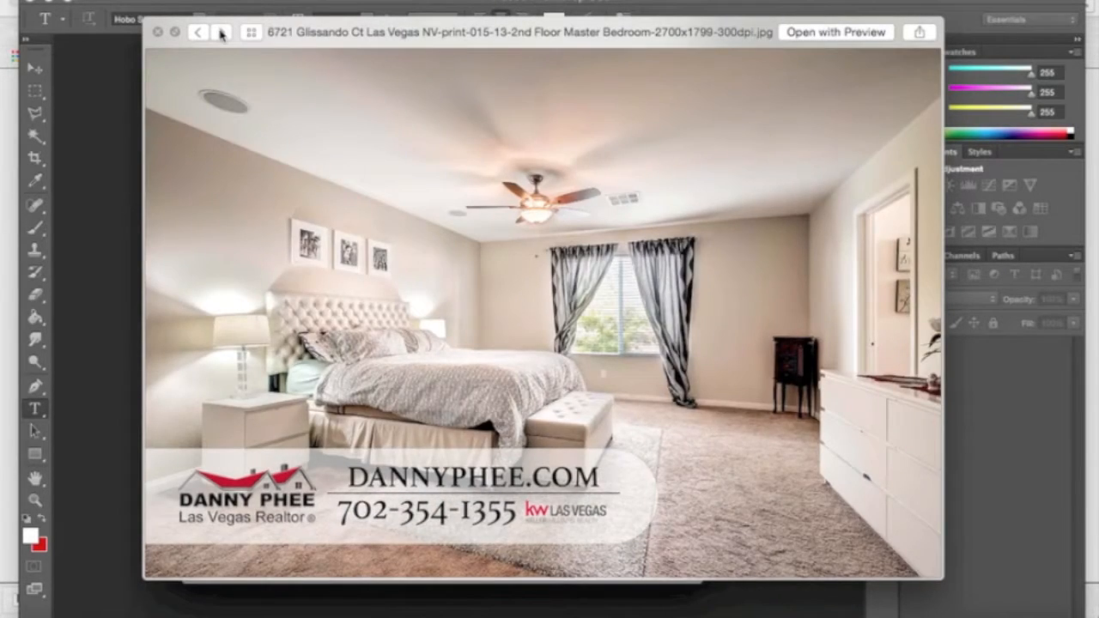
click(220, 31)
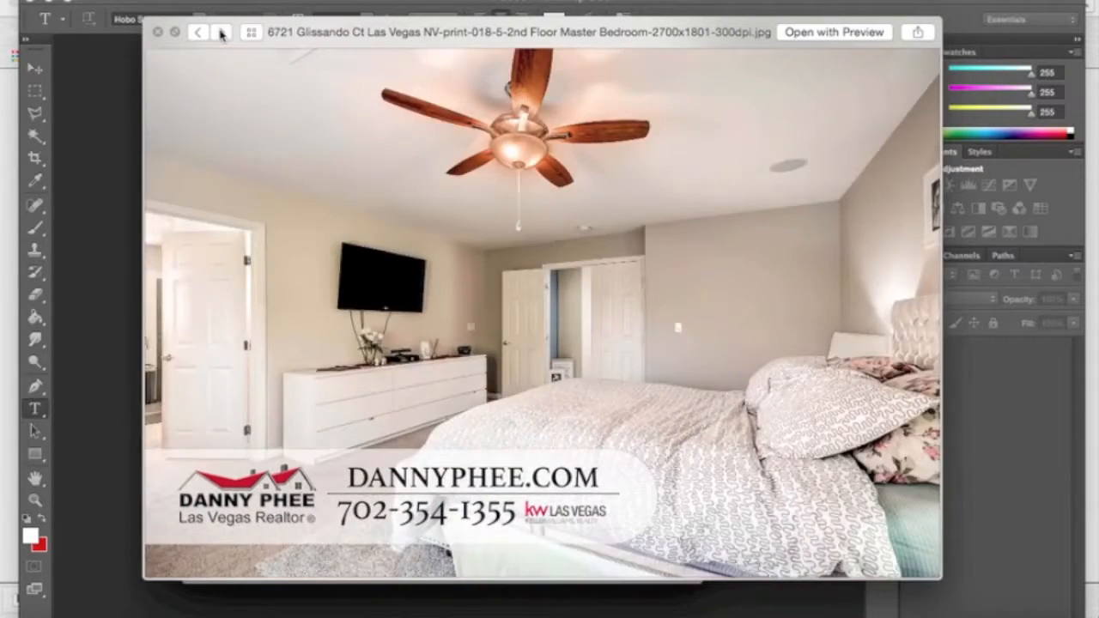
click(219, 31)
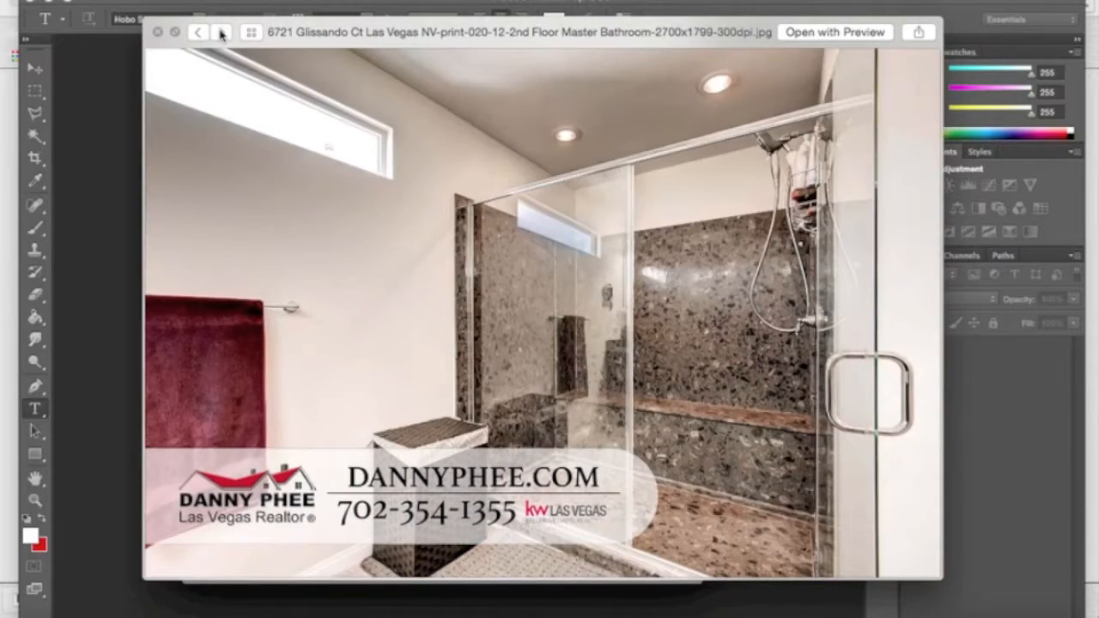
click(222, 31)
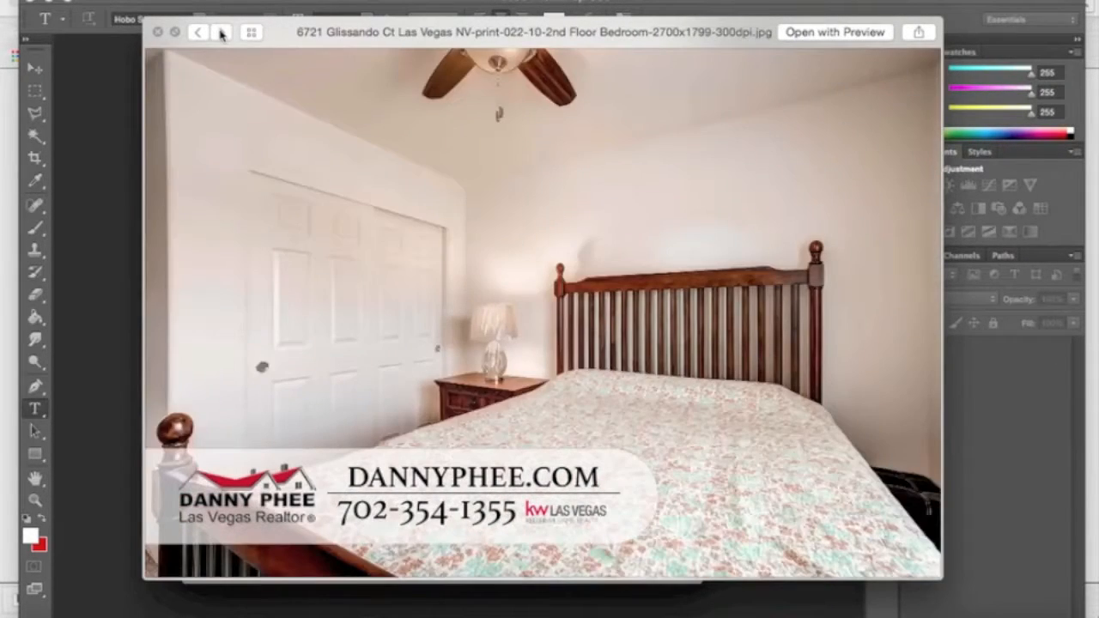
click(221, 30)
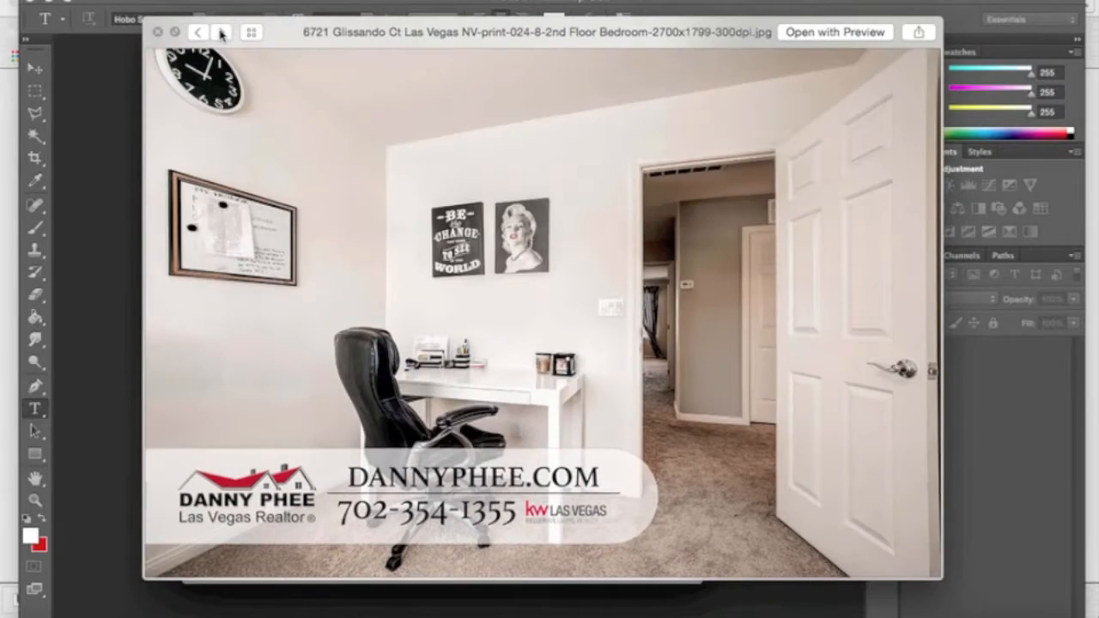
click(220, 31)
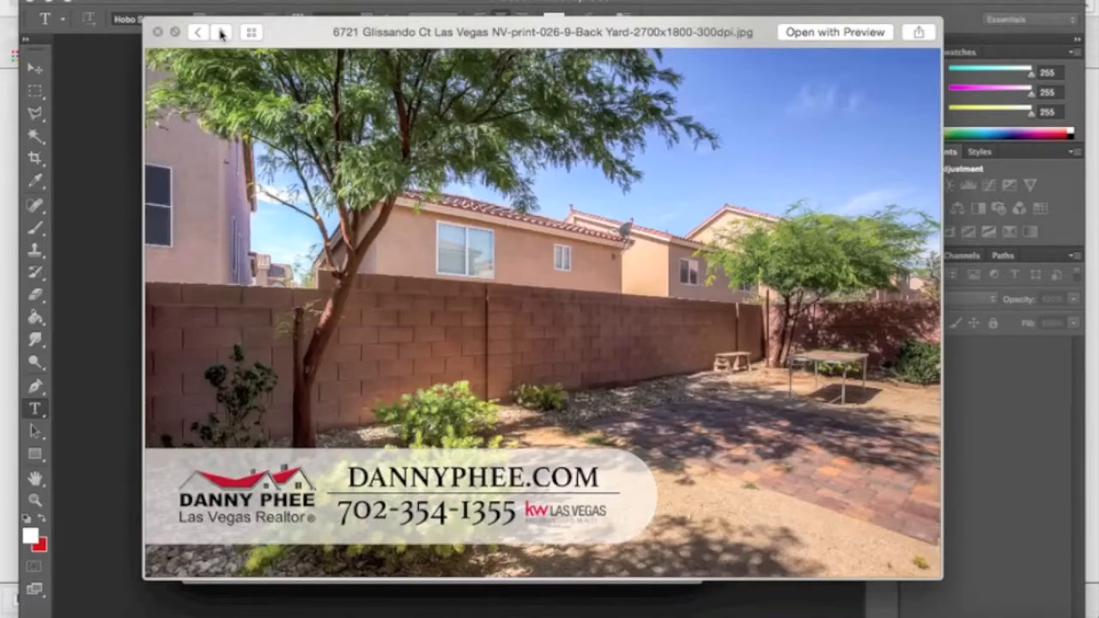
click(222, 31)
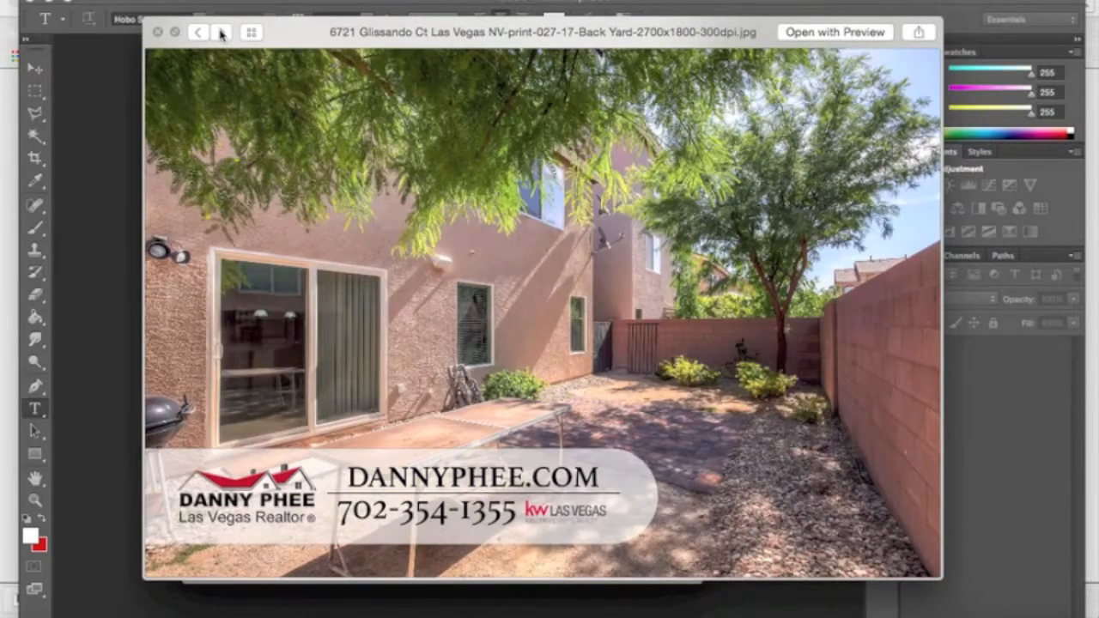
click(197, 31)
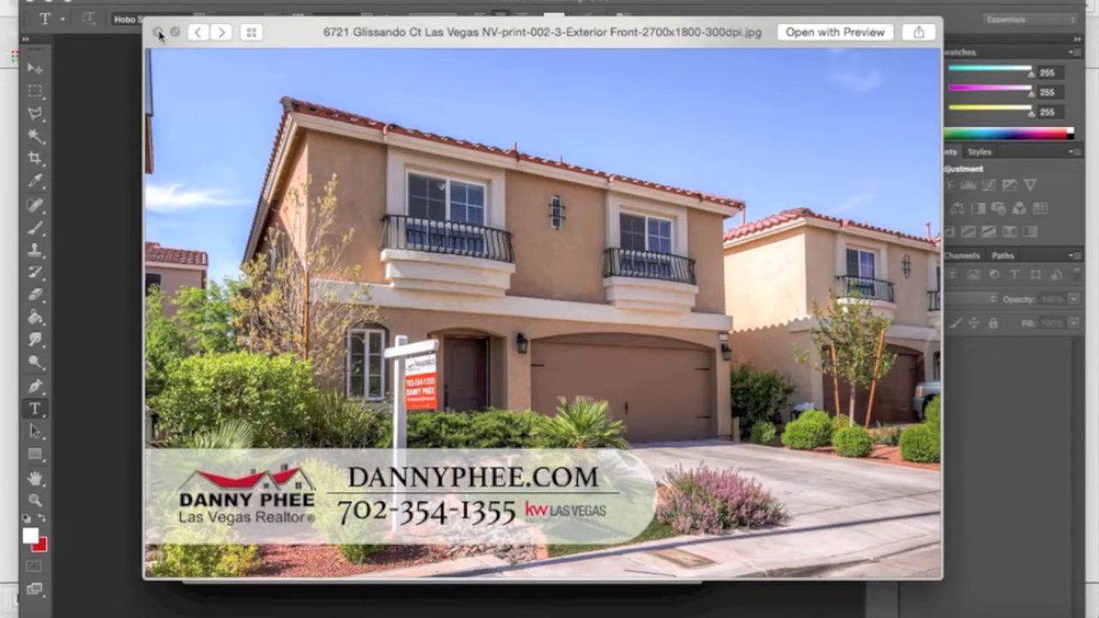
click(158, 32)
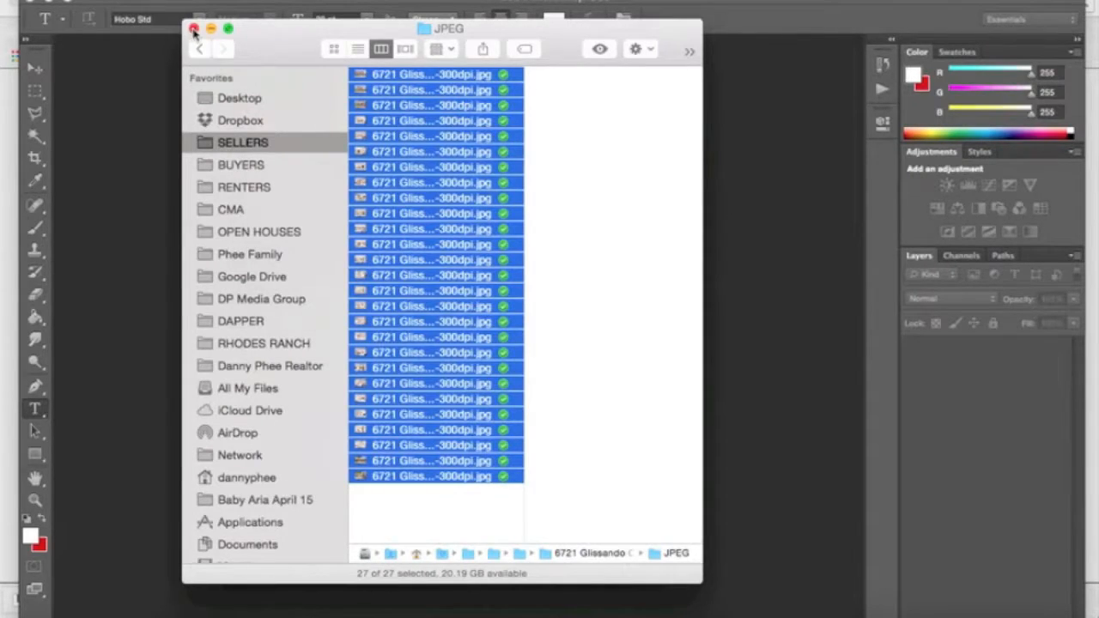